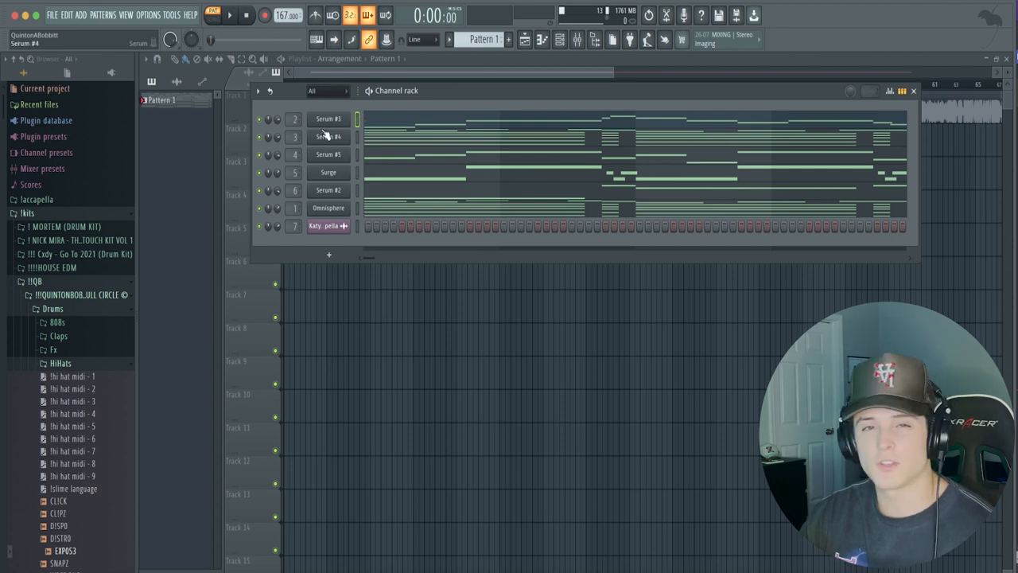
- Open the Surge channel's plugin window to view its Butter lead patch
{"action": "left_click", "coordinate": [329, 172]}
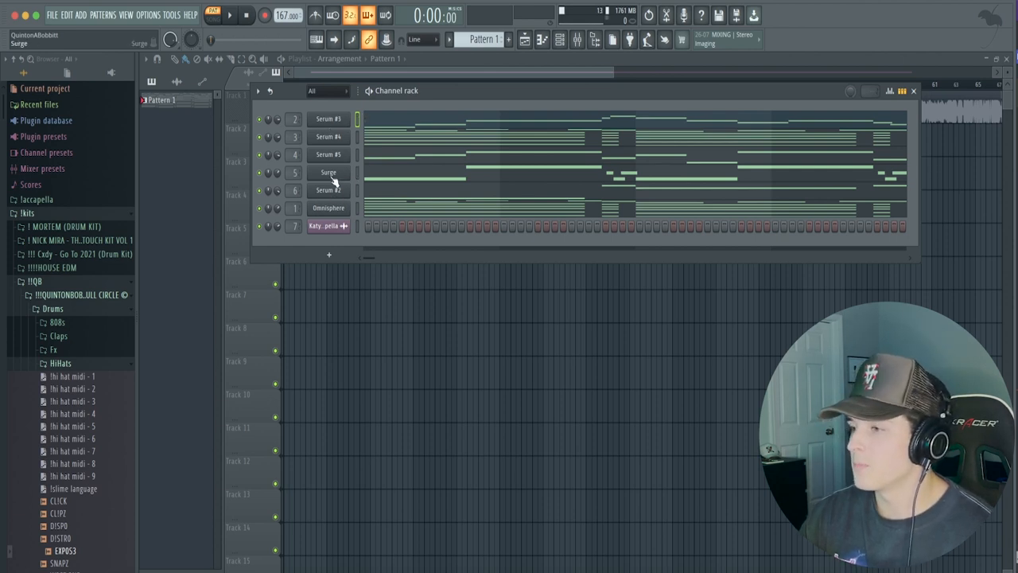
{"action": "double_click", "coordinate": [328, 172]}
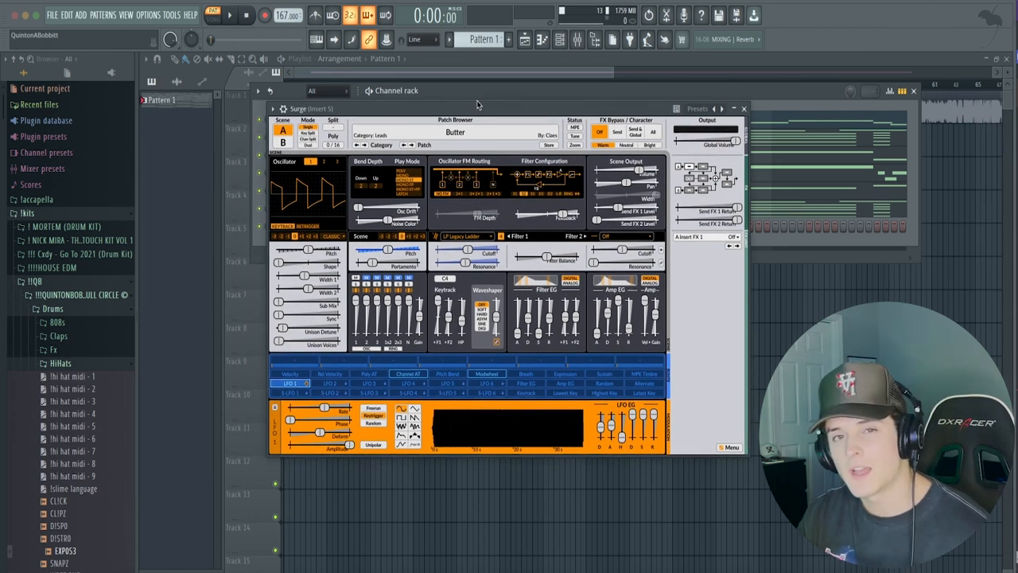
{"action": "mouse_move", "coordinate": [660, 125]}
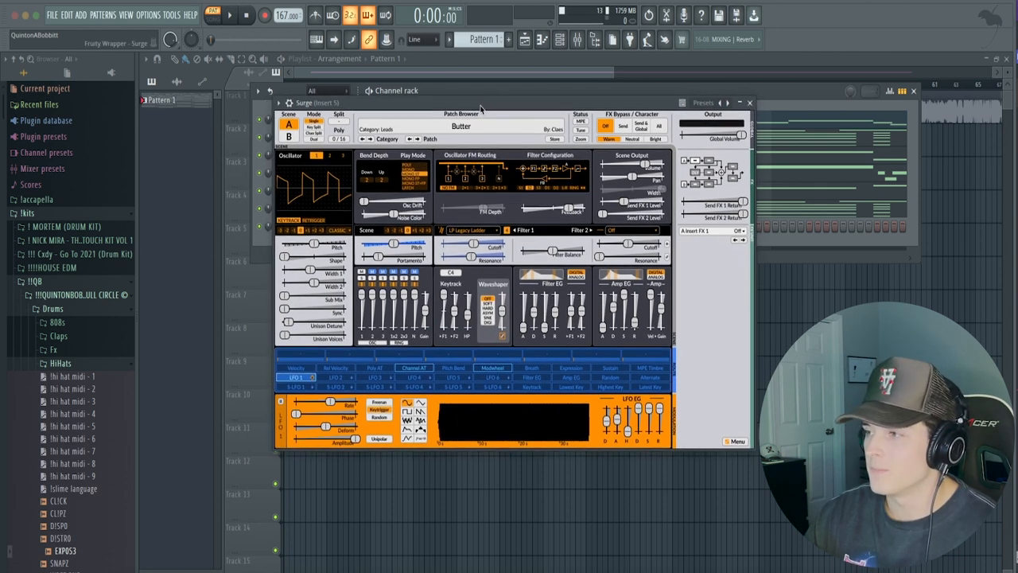
{"action": "left_click", "coordinate": [748, 102]}
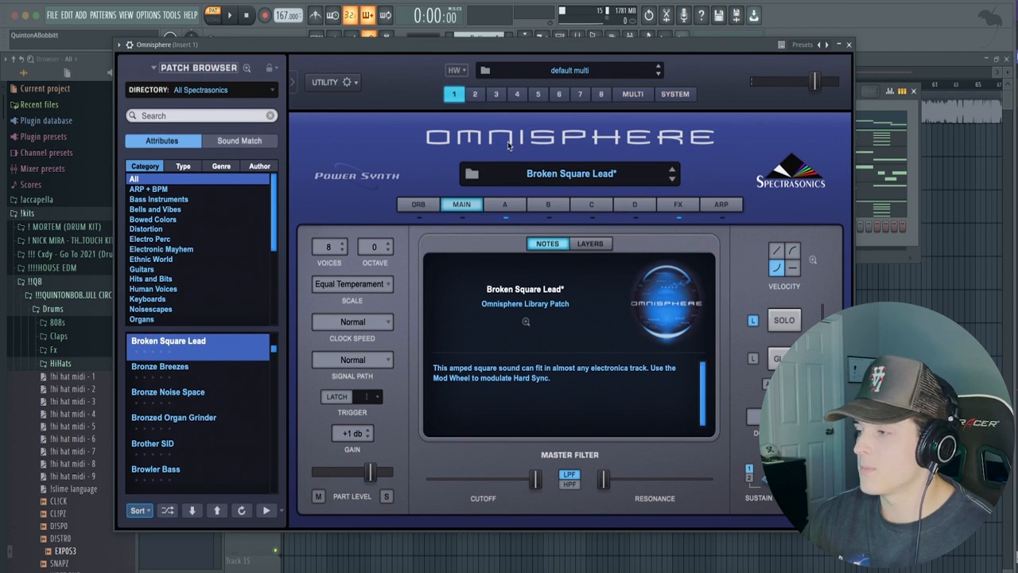
{"action": "mouse_move", "coordinate": [566, 130]}
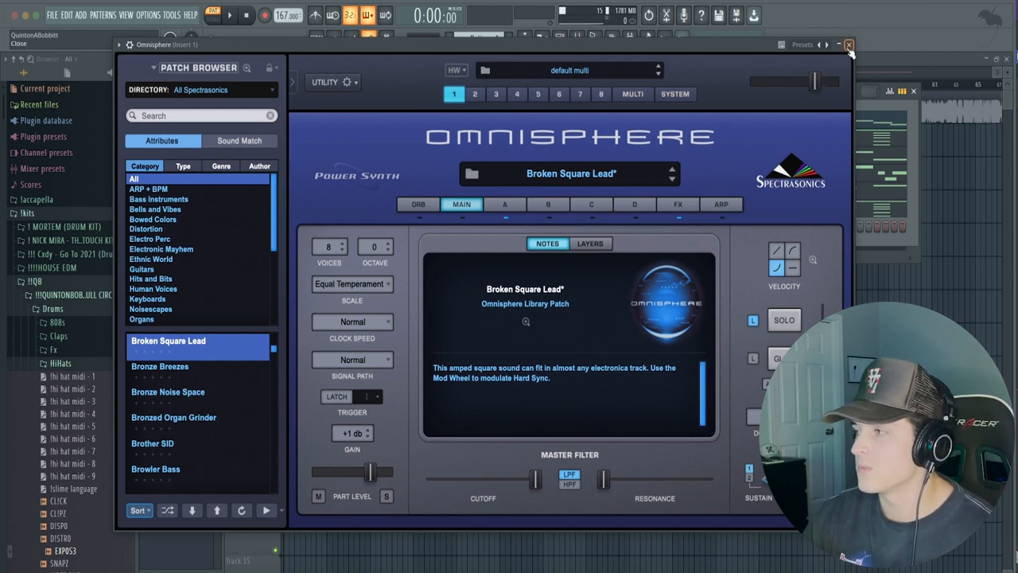
- Close the Omnisphere window after reviewing its Broken Square Lead patch
{"action": "left_click", "coordinate": [849, 45]}
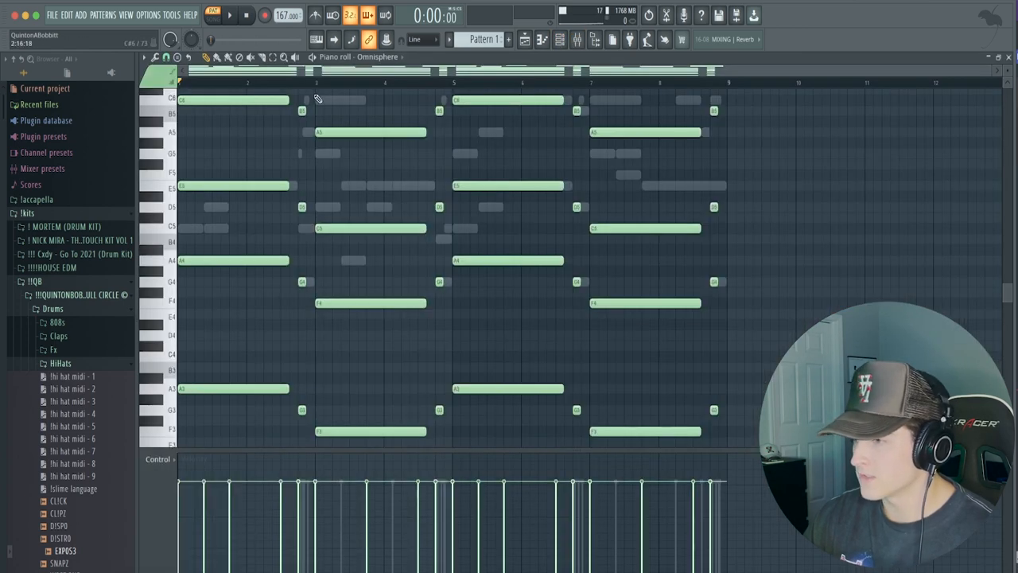
{"action": "scroll", "scroll_direction": "down", "scroll_amount": 3}
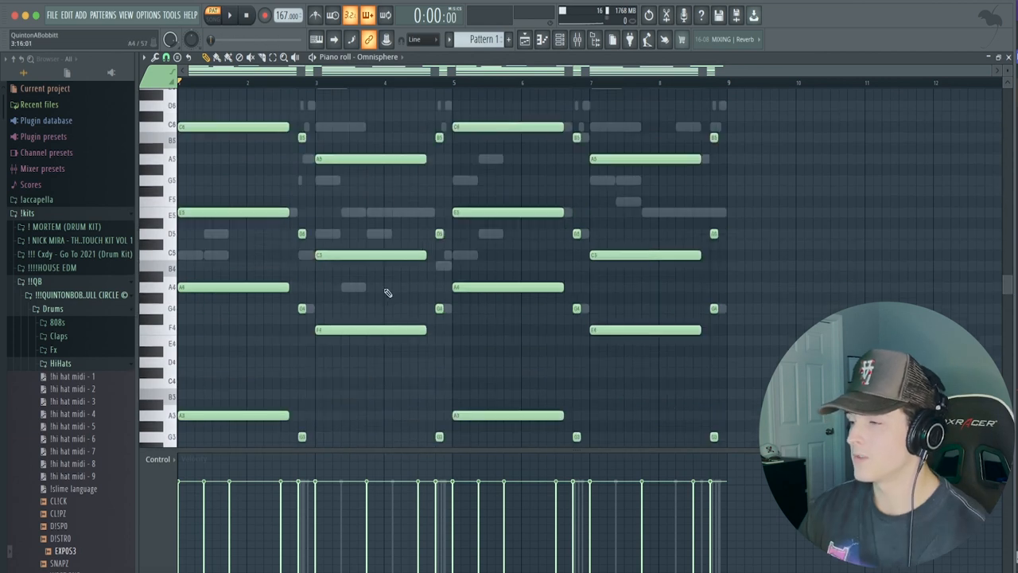
{"action": "scroll", "scroll_direction": "up", "scroll_amount": 3}
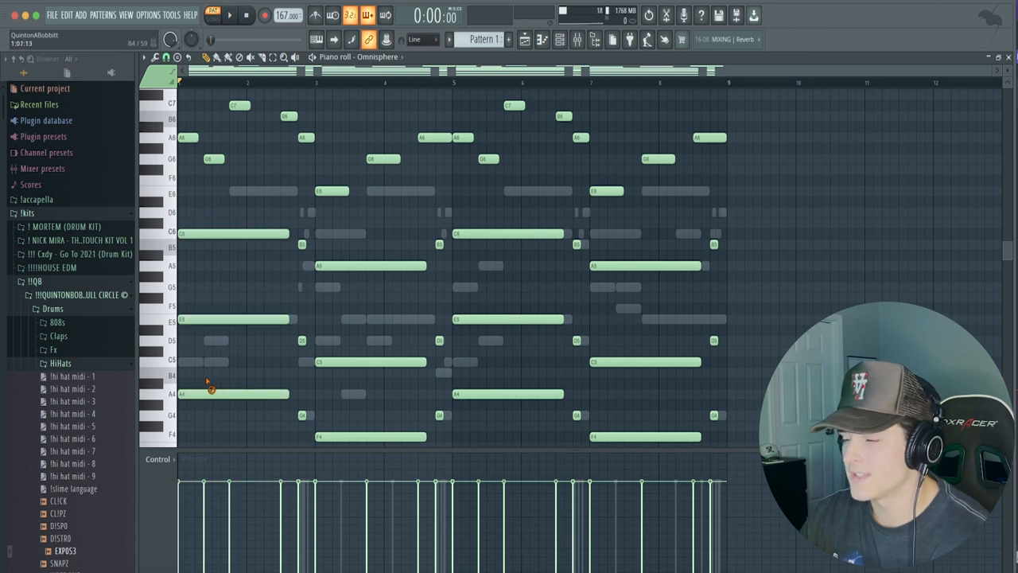
{"action": "mouse_move", "coordinate": [193, 285]}
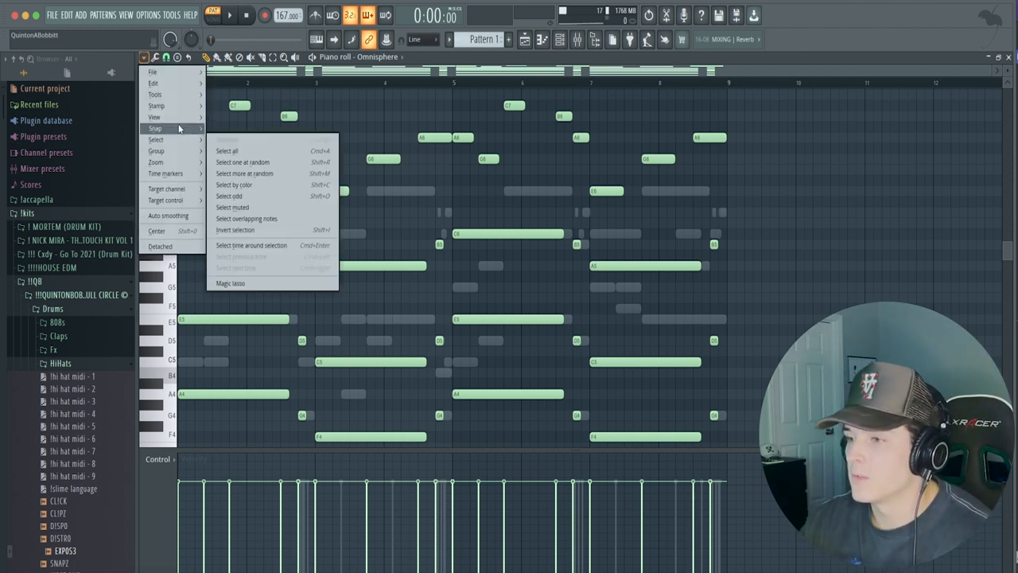
{"action": "left_click", "coordinate": [155, 117]}
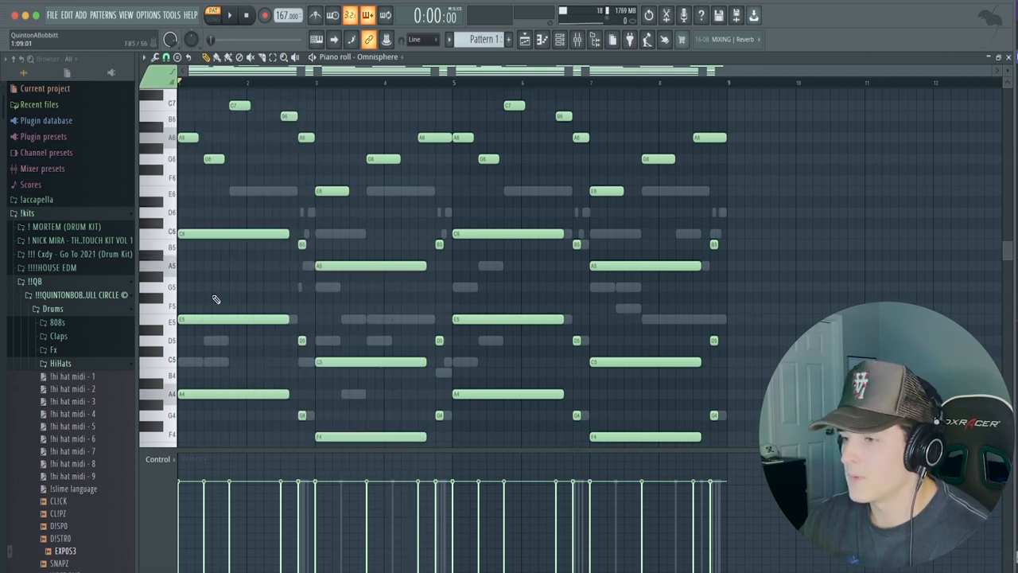
{"action": "left_click", "coordinate": [233, 362]}
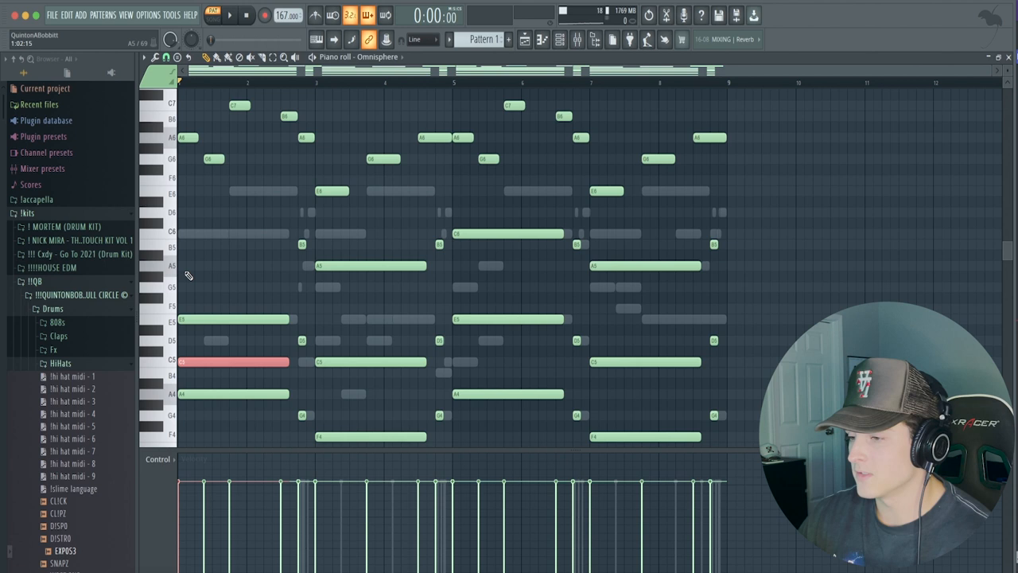
{"action": "scroll", "scroll_direction": "down", "scroll_amount": 3}
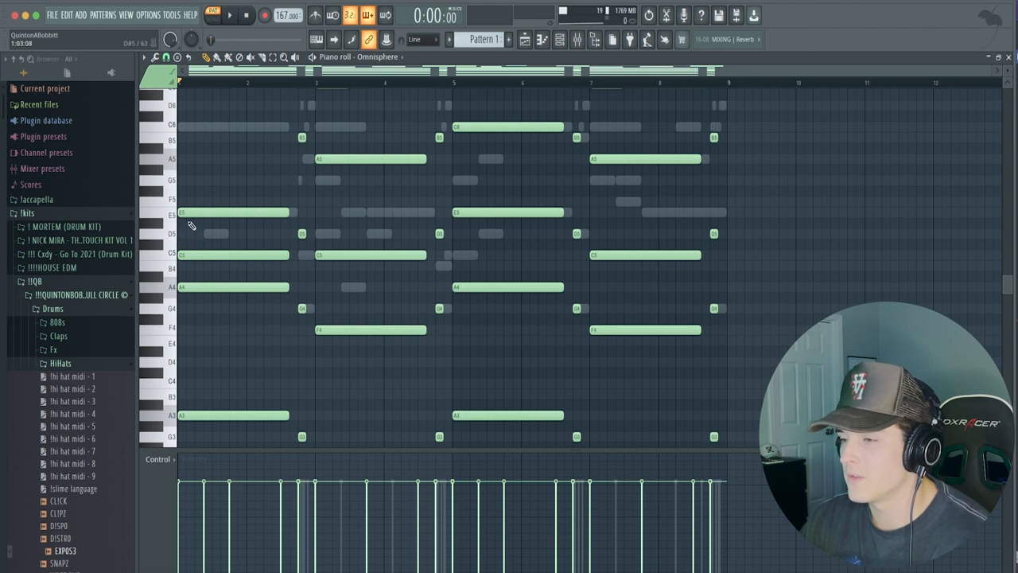
{"action": "mouse_move", "coordinate": [226, 252]}
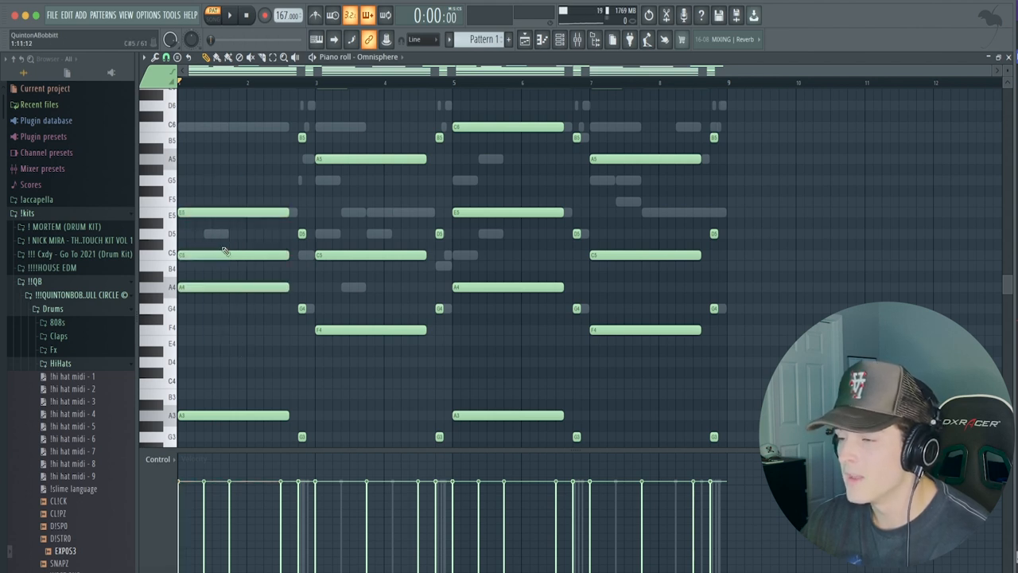
{"action": "left_click", "coordinate": [233, 254]}
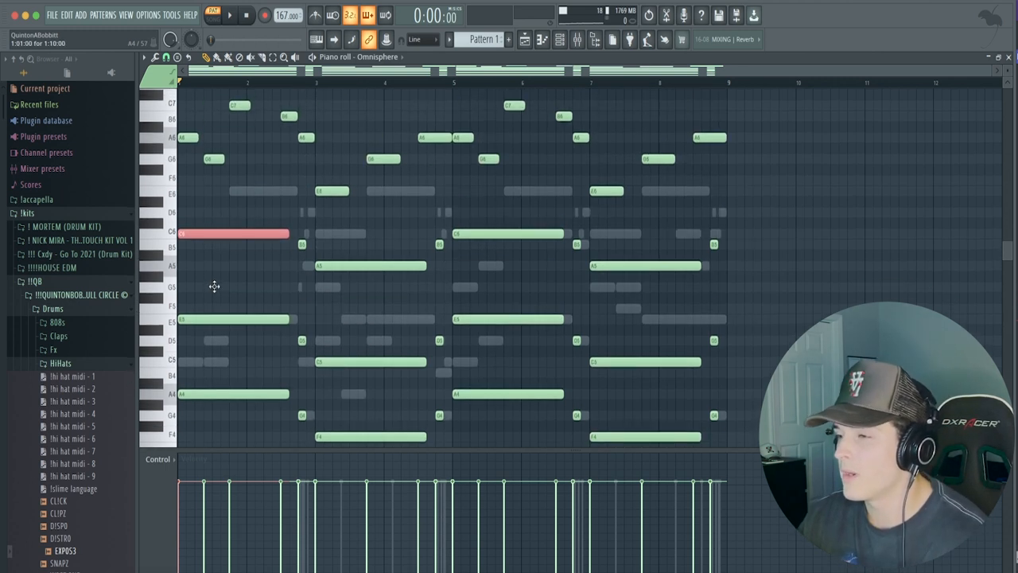
{"action": "scroll", "scroll_direction": "up", "scroll_amount": 3}
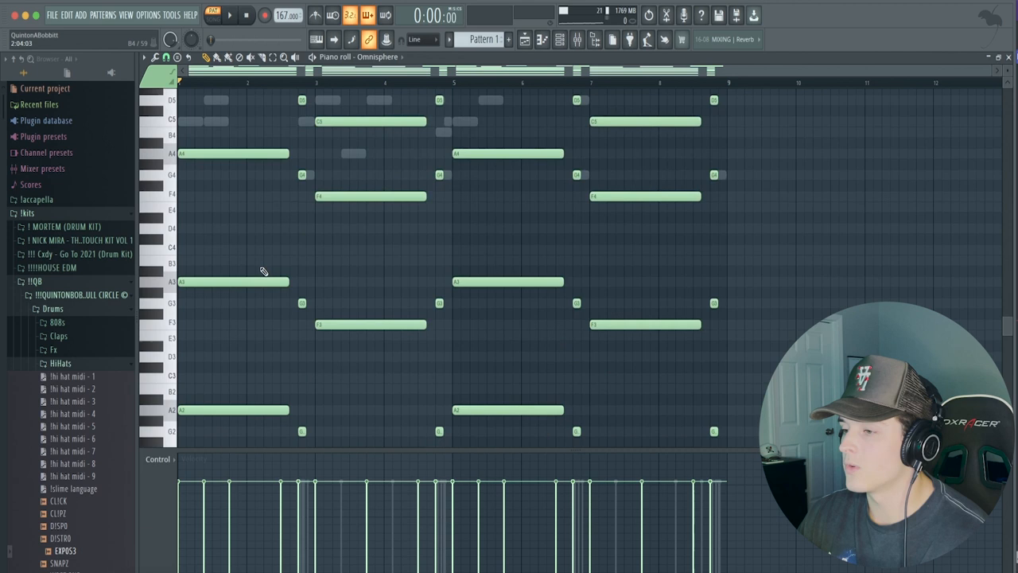
{"action": "left_click", "coordinate": [202, 180]}
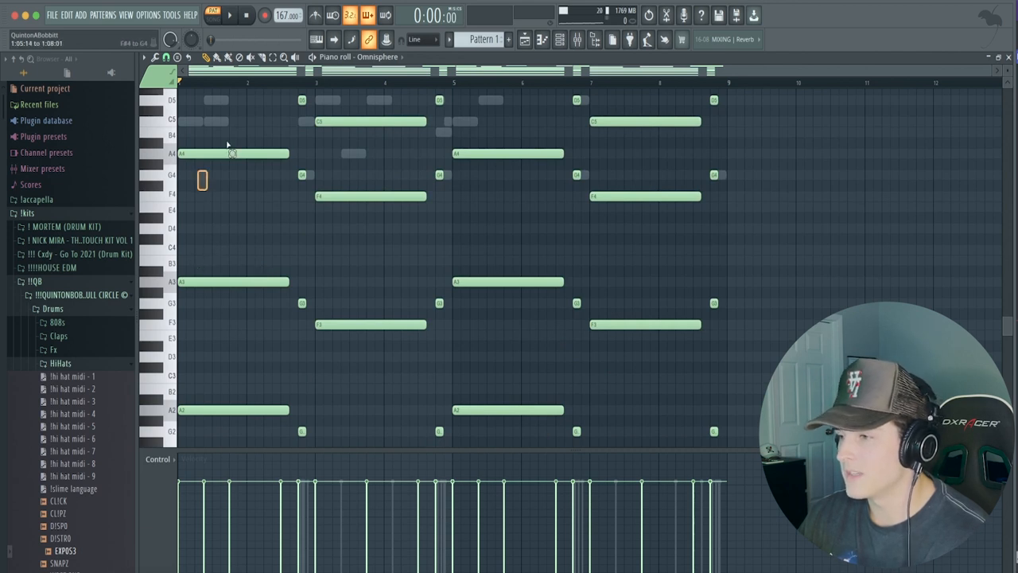
{"action": "left_click", "coordinate": [230, 153]}
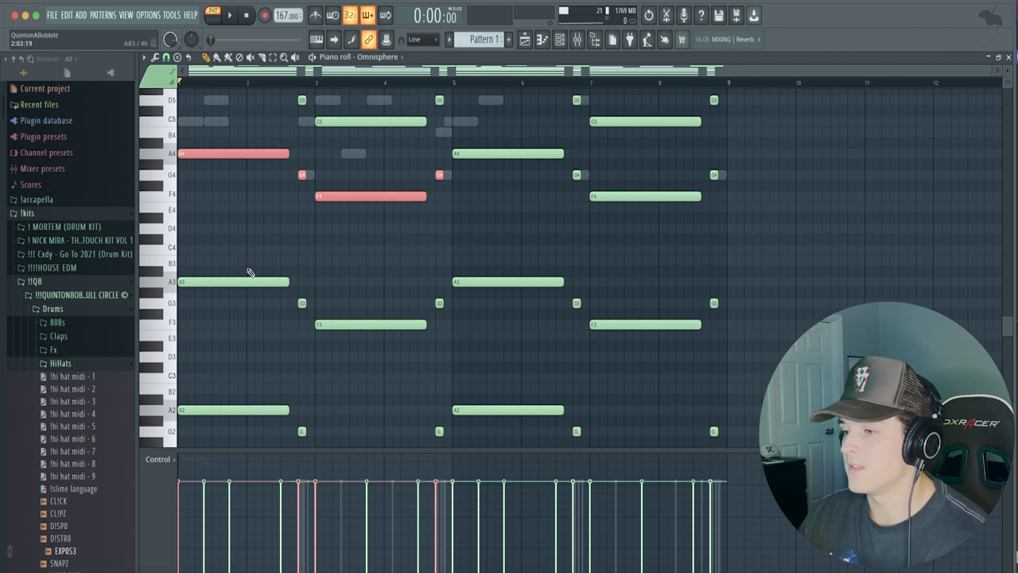
{"action": "scroll", "scroll_direction": "down", "scroll_amount": 3}
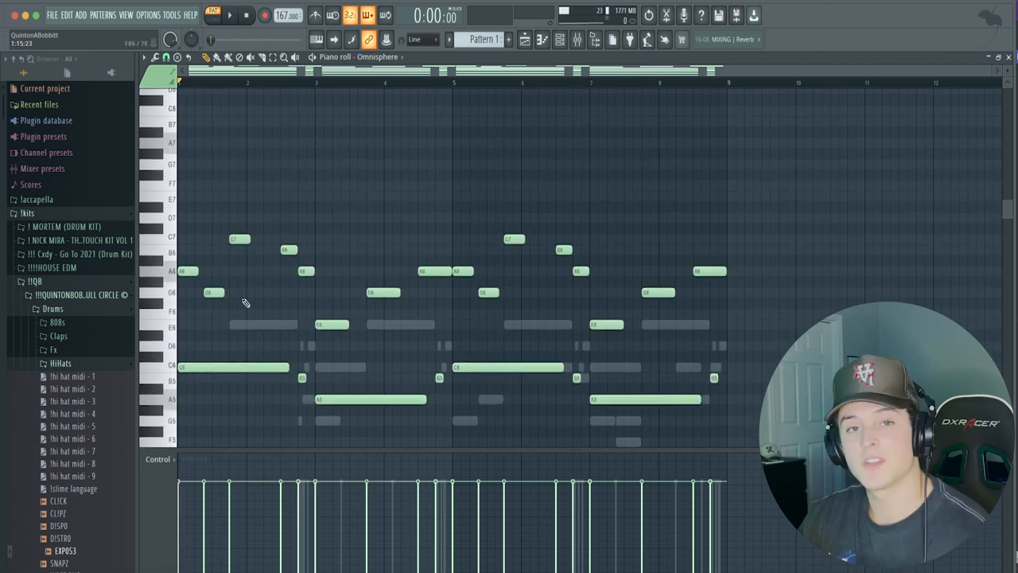
{"action": "left_click", "coordinate": [215, 233]}
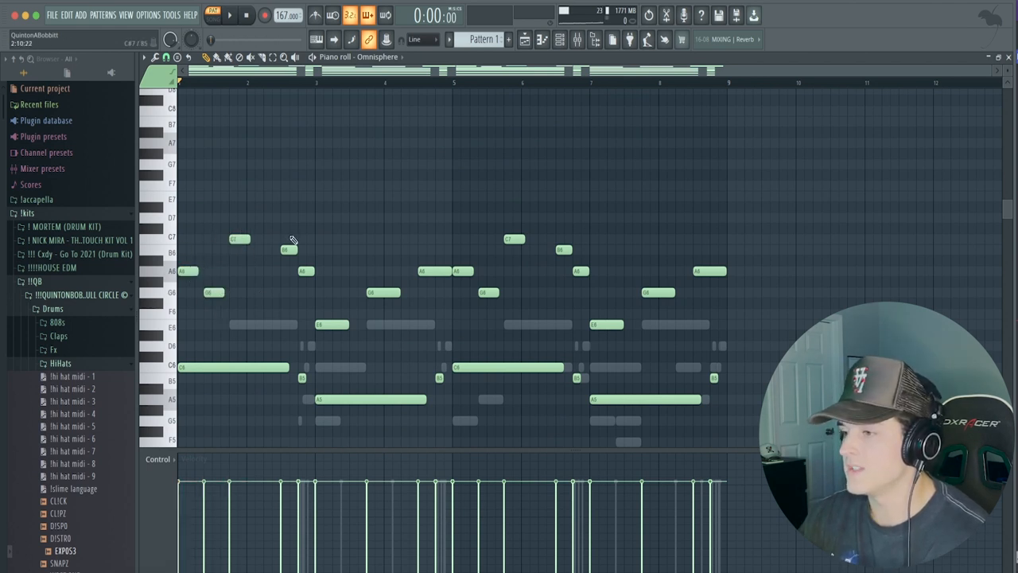
{"action": "mouse_move", "coordinate": [433, 266]}
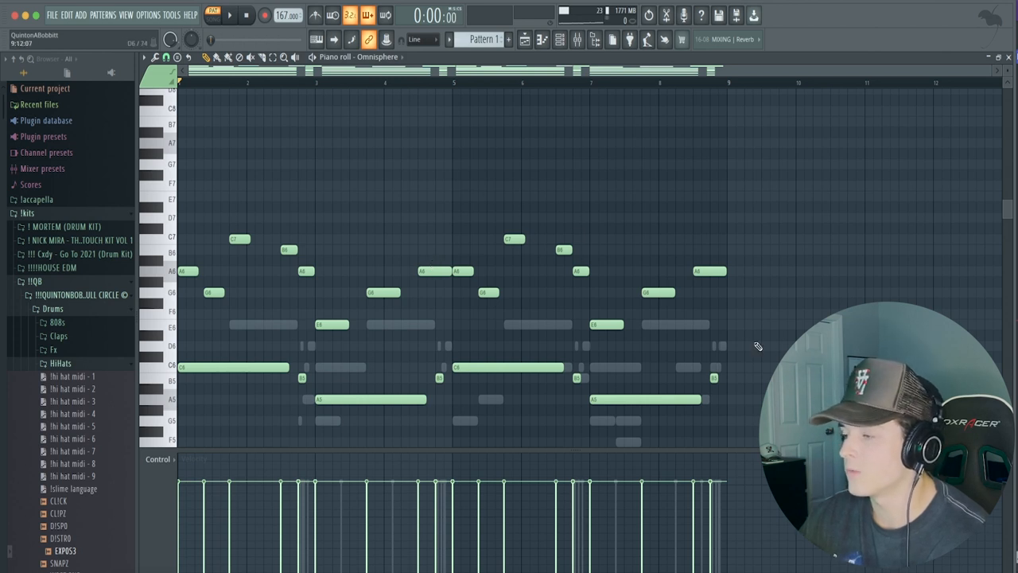
{"action": "scroll", "scroll_direction": "down", "scroll_amount": 3}
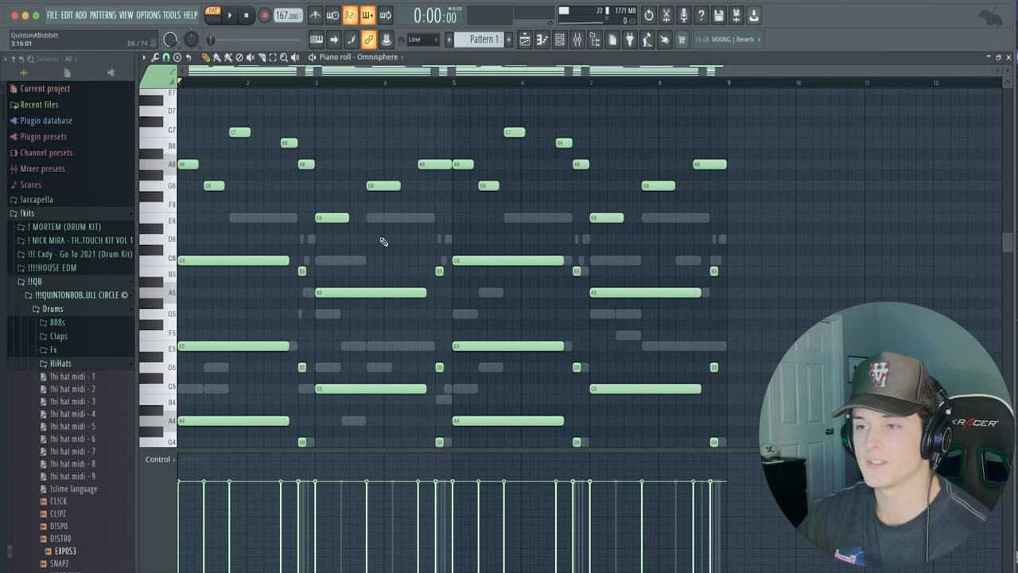
{"action": "left_click", "coordinate": [230, 15]}
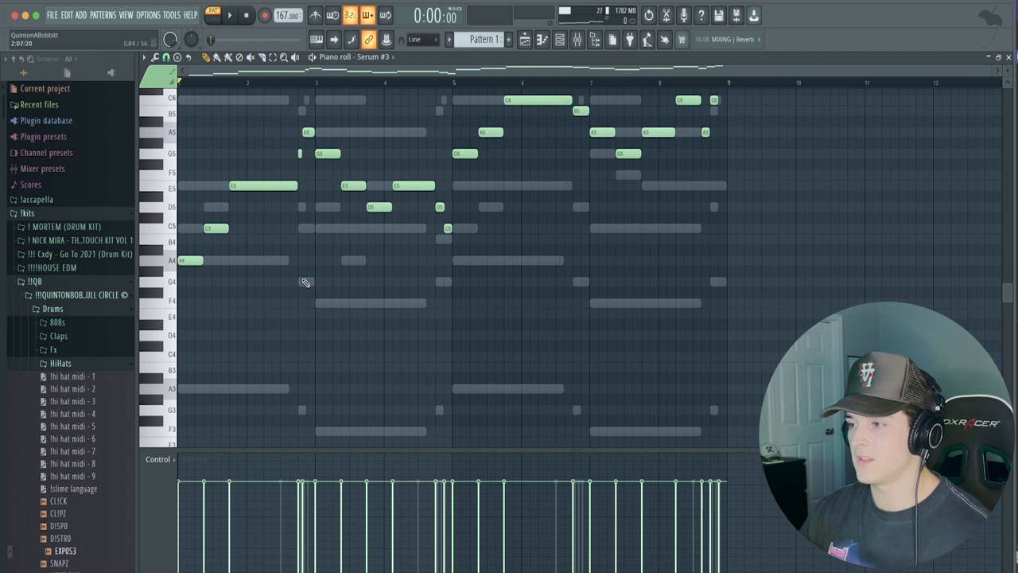
- Show the mixer with insert 2's Delay Eternity, Parametric EQ 2 and Chorus chain
{"action": "left_click", "coordinate": [576, 39]}
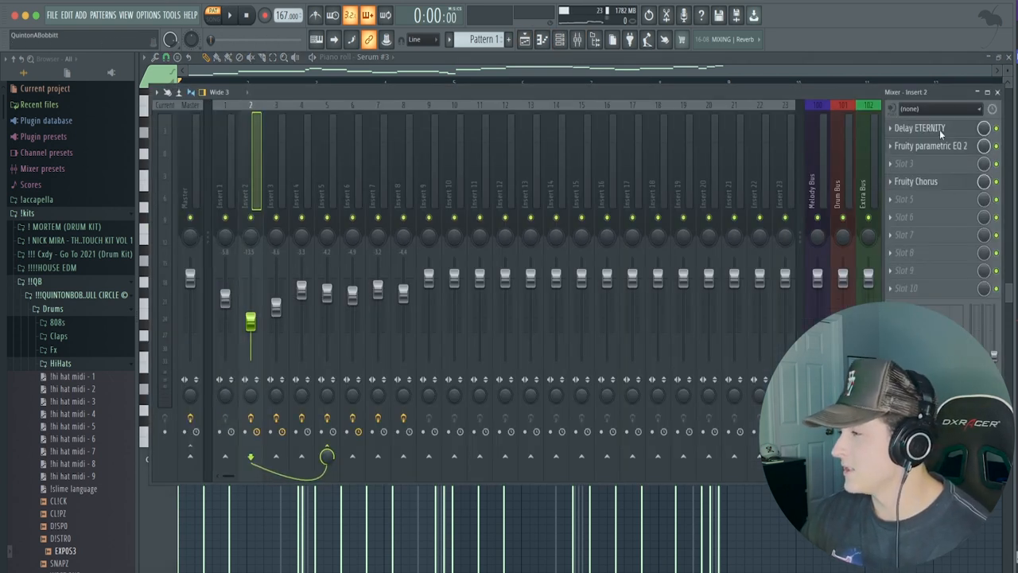
- Close Delay Eternity and open Serum #5 on insert 4 showing its Lead Cannon patch
{"action": "left_click", "coordinate": [919, 128]}
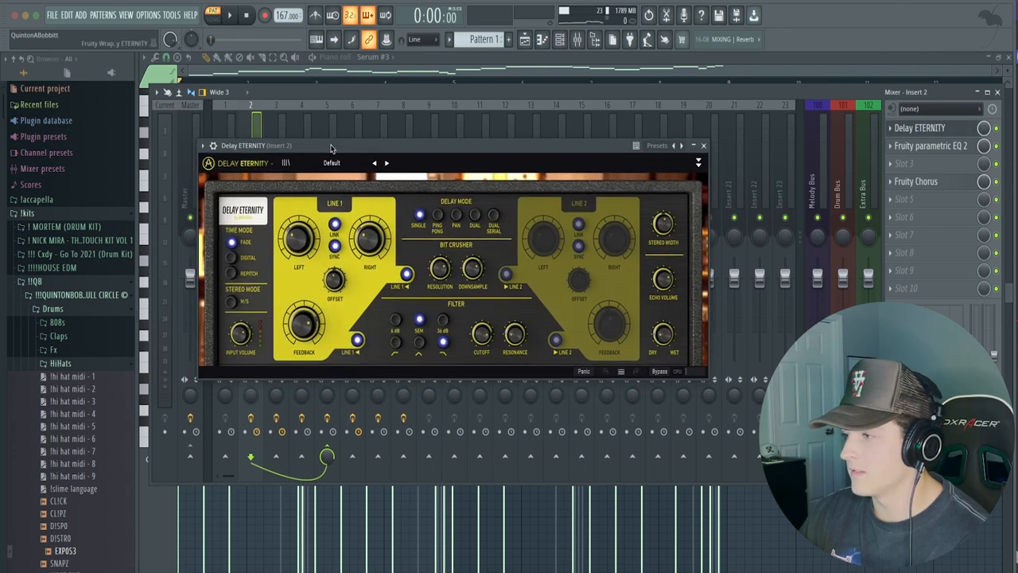
{"action": "left_click", "coordinate": [703, 144]}
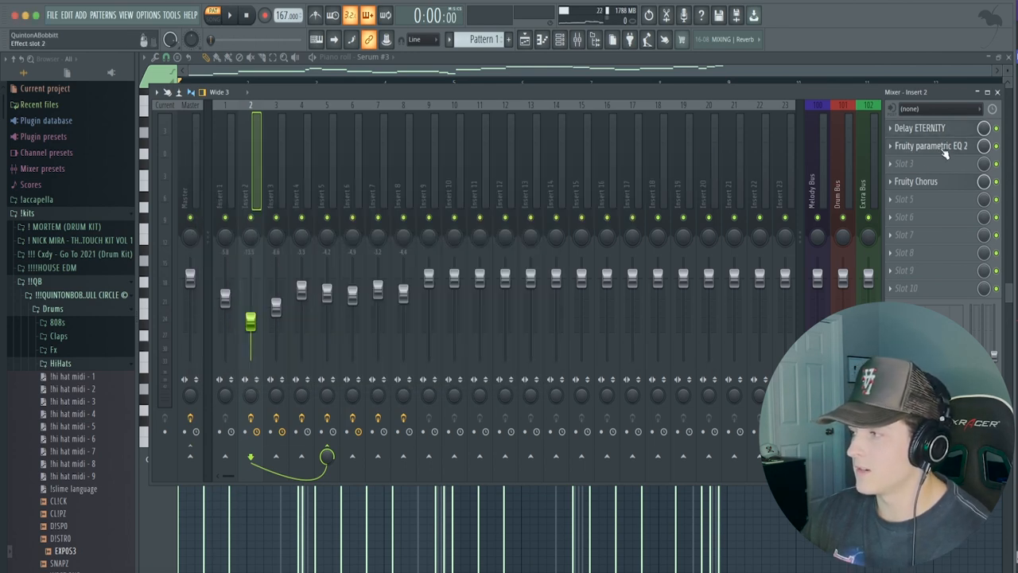
{"action": "left_click", "coordinate": [930, 145]}
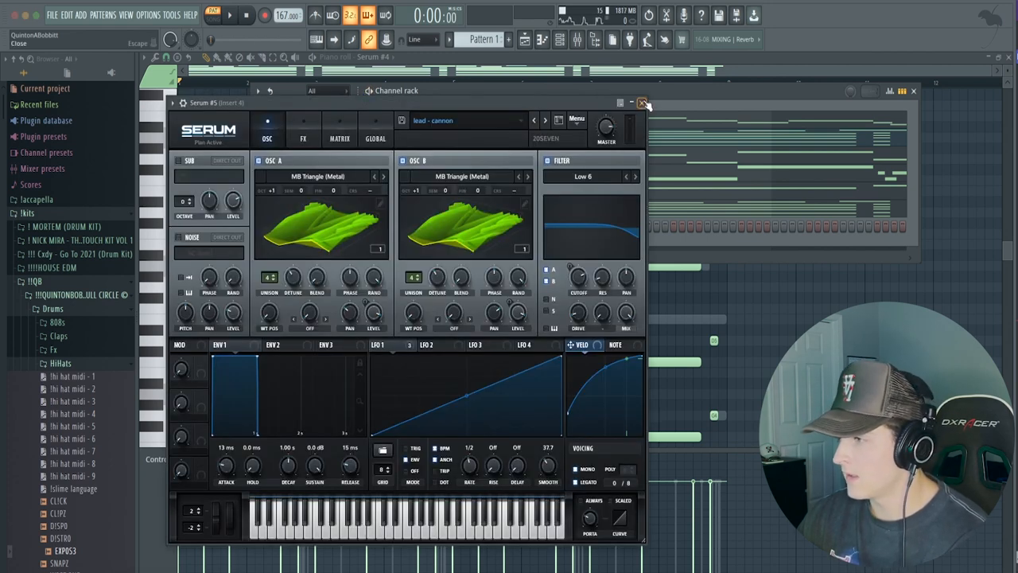
- Close Serum #5, view its melody notes, and bring up Surge's Butter patch
{"action": "left_click", "coordinate": [643, 103]}
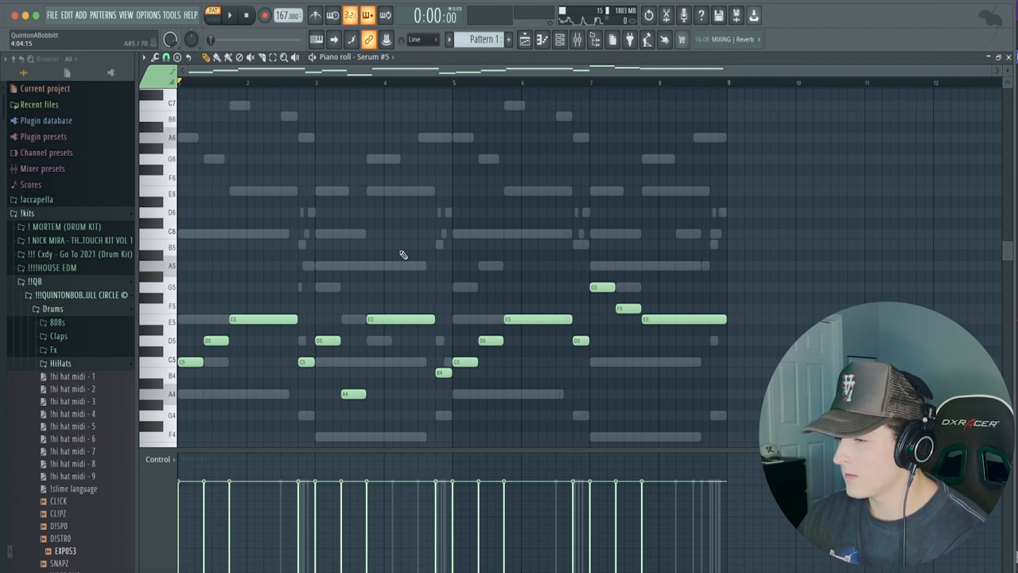
{"action": "scroll", "scroll_direction": "down", "scroll_amount": 3}
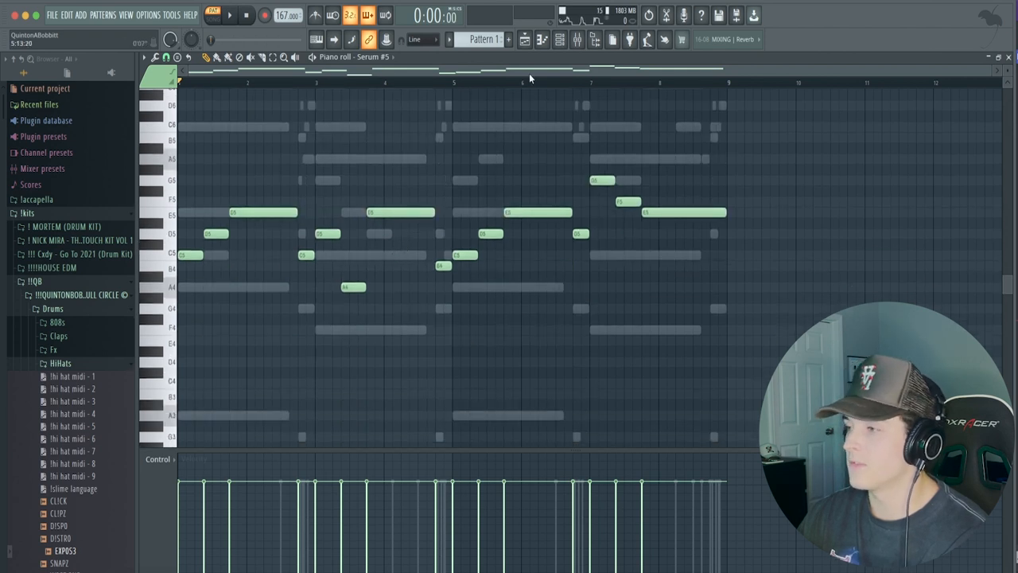
{"action": "left_click", "coordinate": [560, 40]}
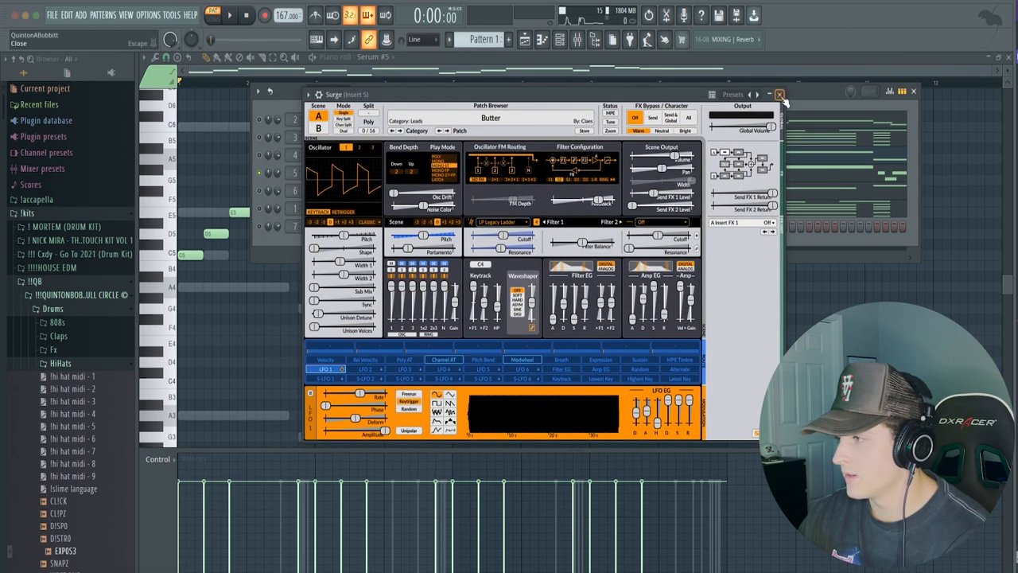
- Close the Surge window and the mixer, then show the Channel rack
{"action": "left_click", "coordinate": [779, 94]}
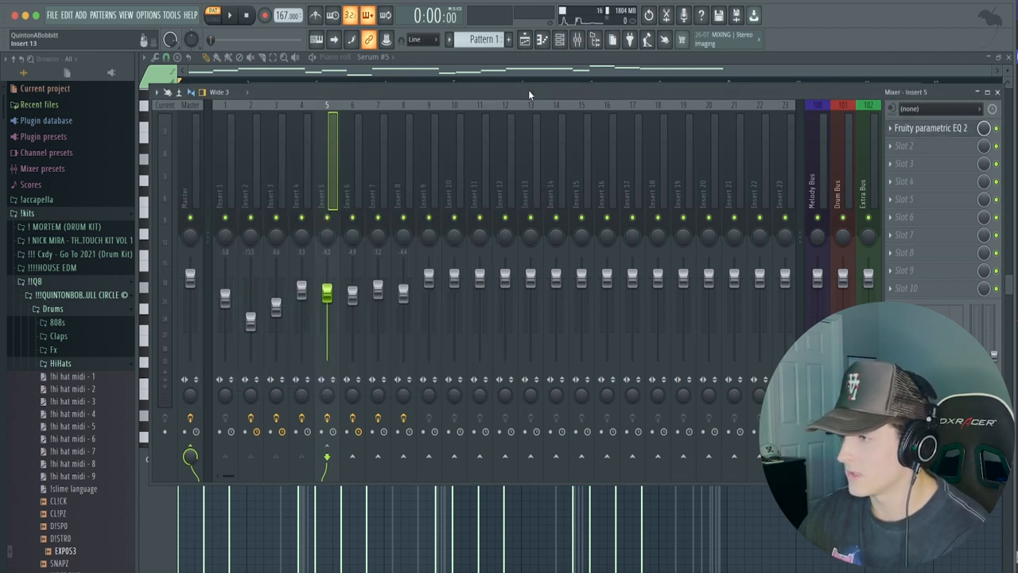
{"action": "left_click", "coordinate": [560, 40]}
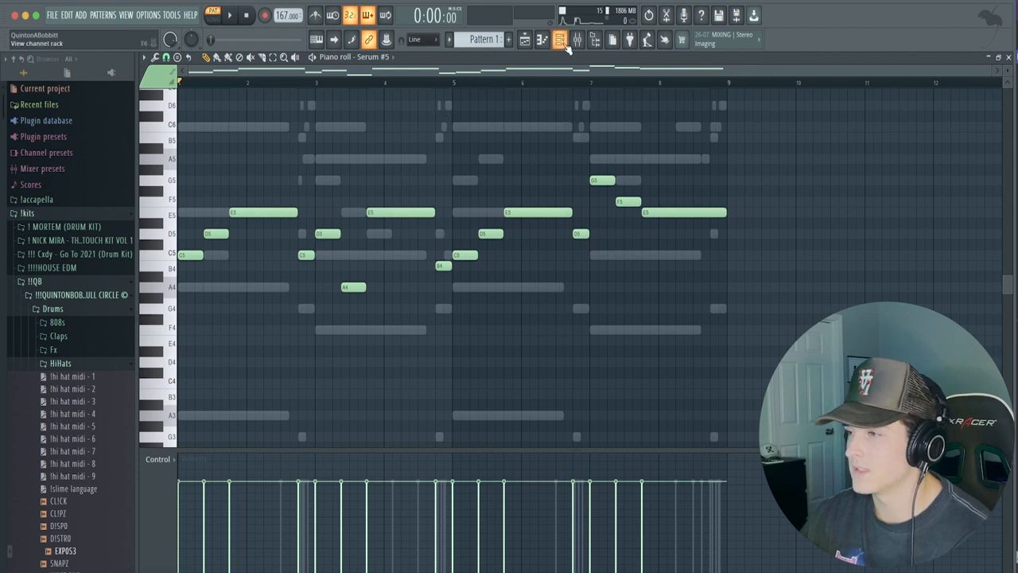
{"action": "left_click", "coordinate": [230, 15]}
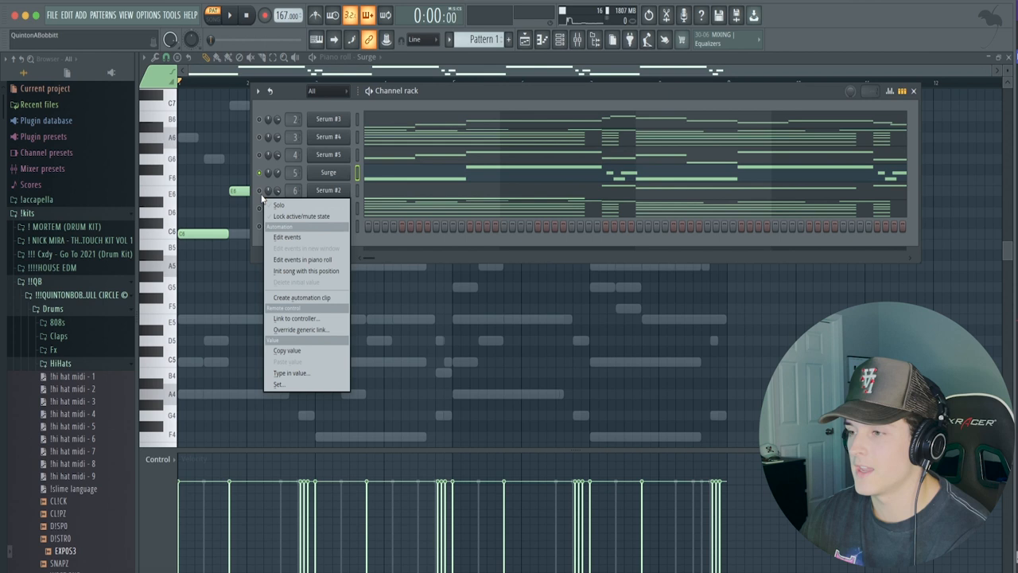
- Play Serum #2's melody in the piano roll, then open the Playlist with the acapella
{"action": "left_click", "coordinate": [303, 259]}
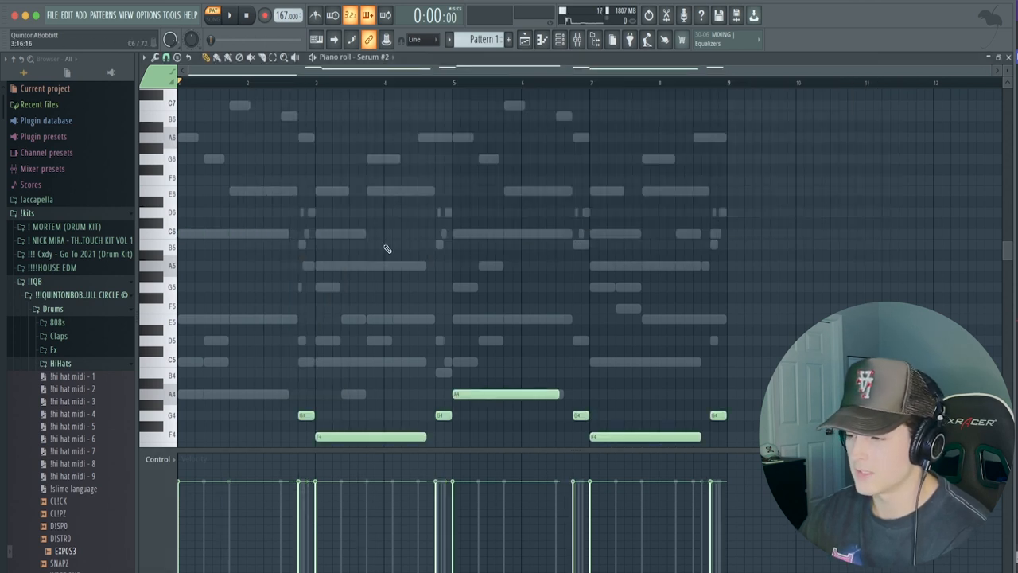
{"action": "scroll", "scroll_direction": "down", "scroll_amount": 3}
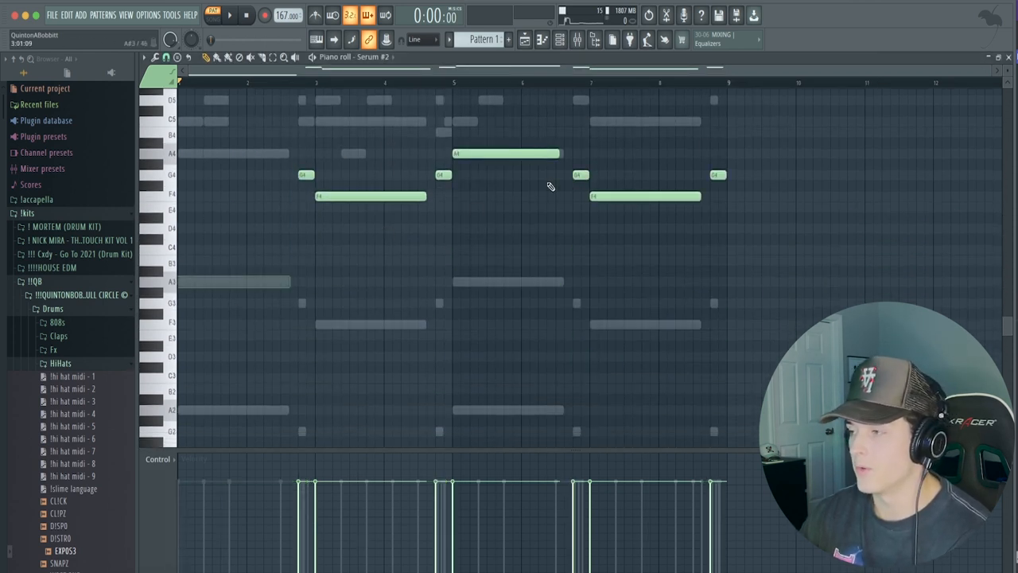
{"action": "left_click", "coordinate": [229, 15]}
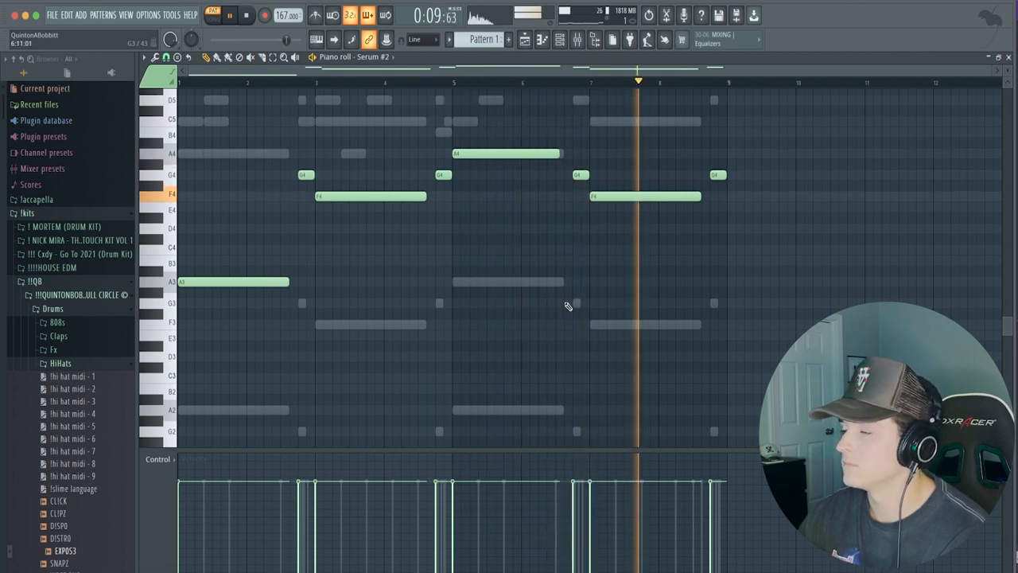
{"action": "left_click", "coordinate": [577, 40]}
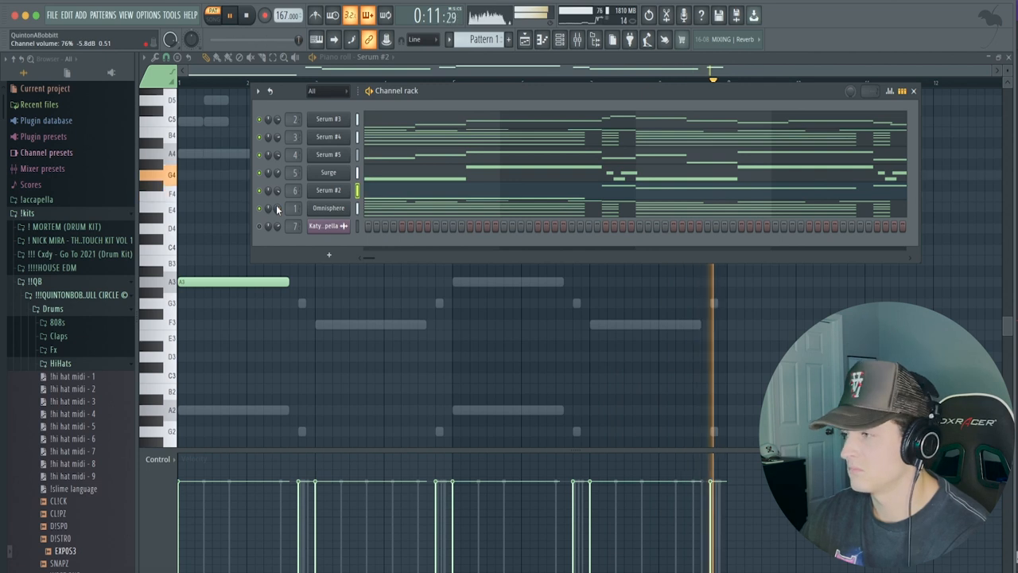
{"action": "left_click", "coordinate": [524, 40]}
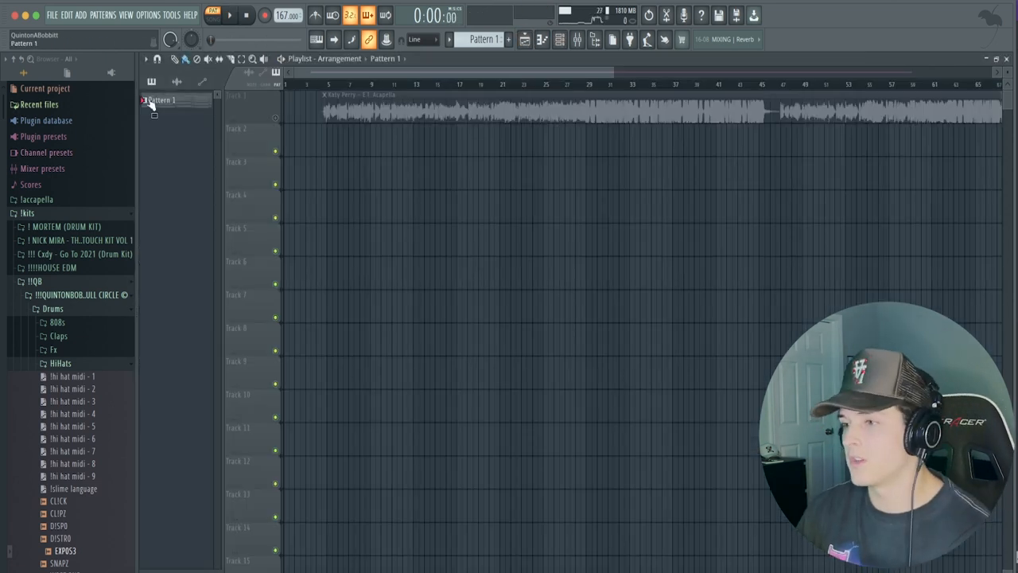
- Place untitled stems on tracks 3–8 and Pattern 7 on track 9, then show channels
{"action": "left_click", "coordinate": [159, 99]}
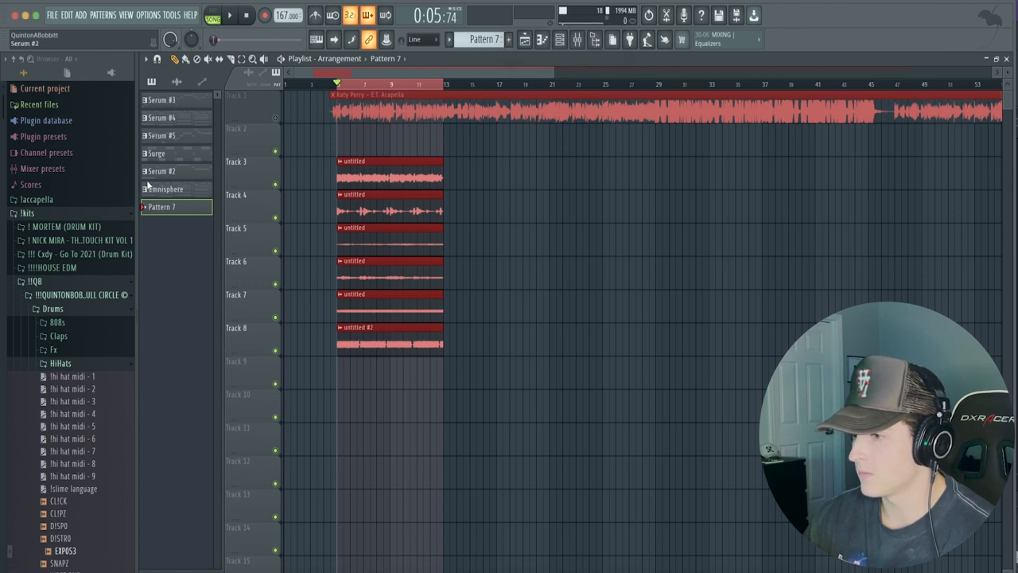
{"action": "left_click", "coordinate": [390, 361]}
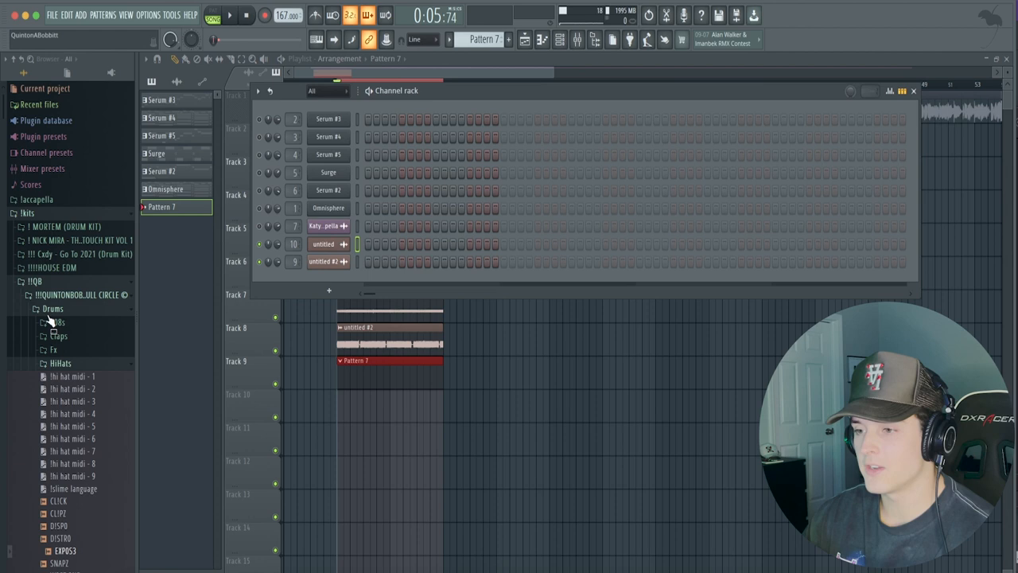
- Add ST3P UP! claps and DISTRO hi-hats, then open DISTRO's C5 roll in the piano roll
{"action": "left_click", "coordinate": [52, 309]}
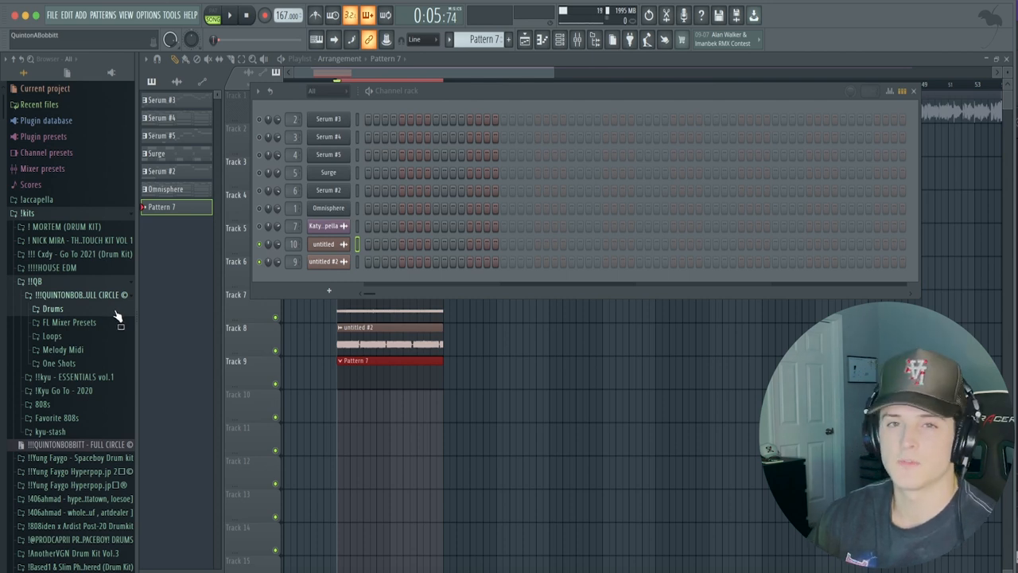
{"action": "left_click", "coordinate": [52, 308]}
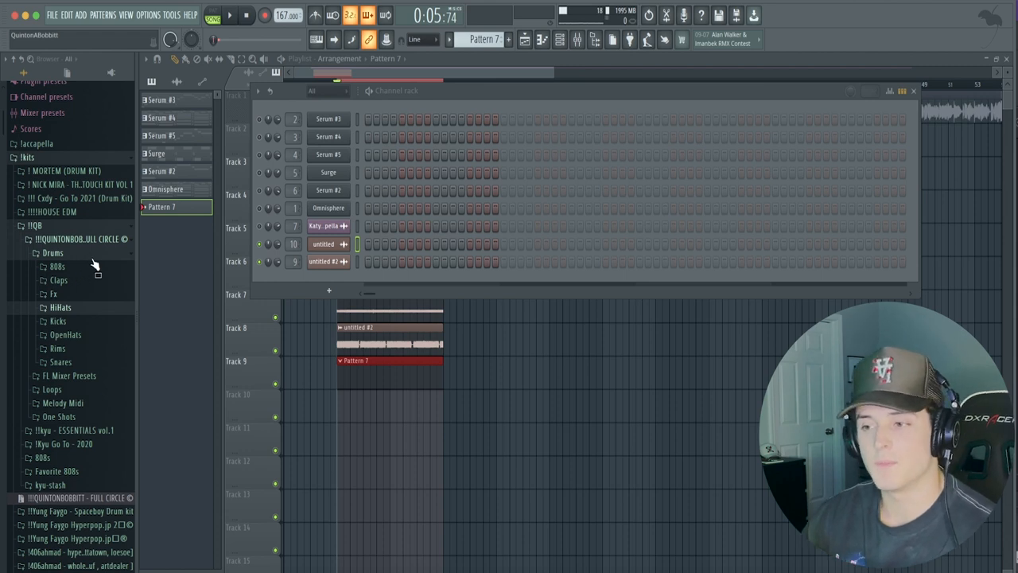
{"action": "mouse_move", "coordinate": [88, 294]}
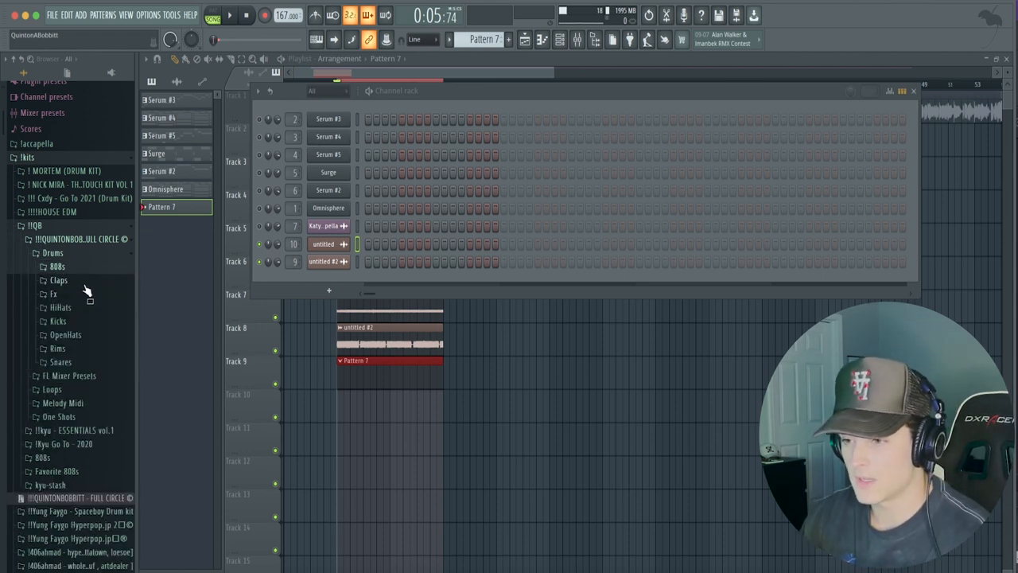
{"action": "left_click", "coordinate": [58, 280]}
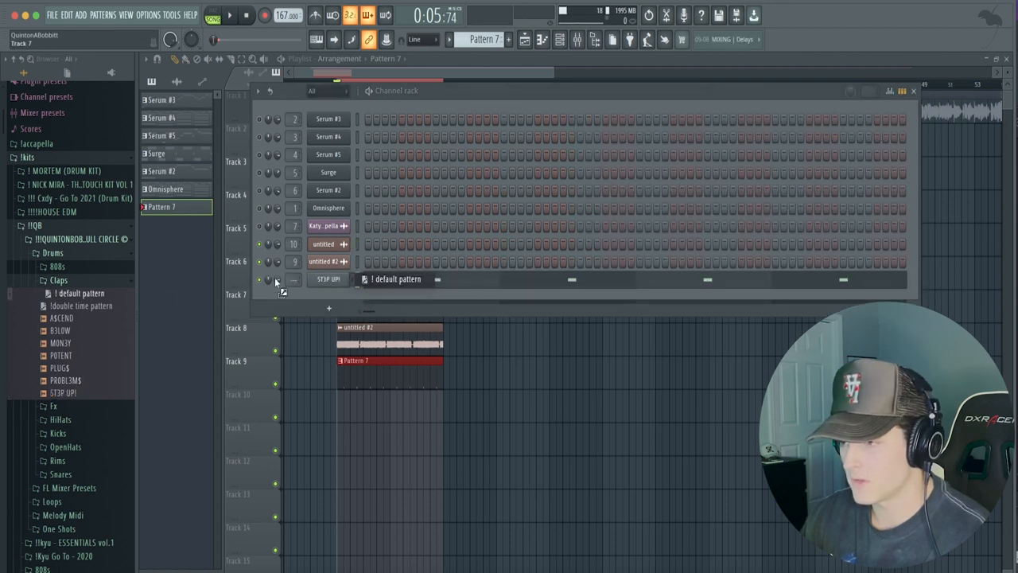
{"action": "left_click", "coordinate": [61, 307]}
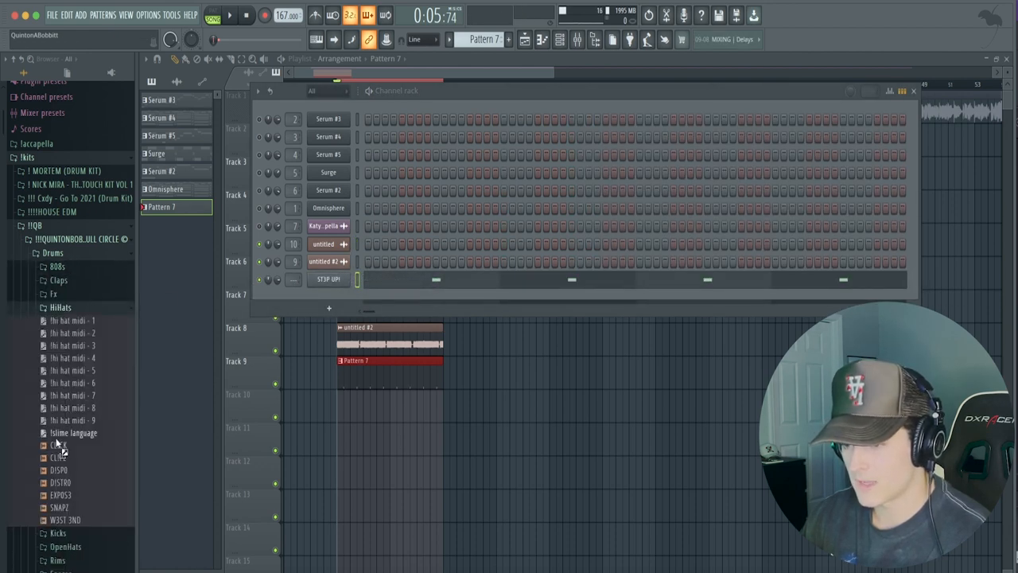
{"action": "right_click", "coordinate": [328, 296]}
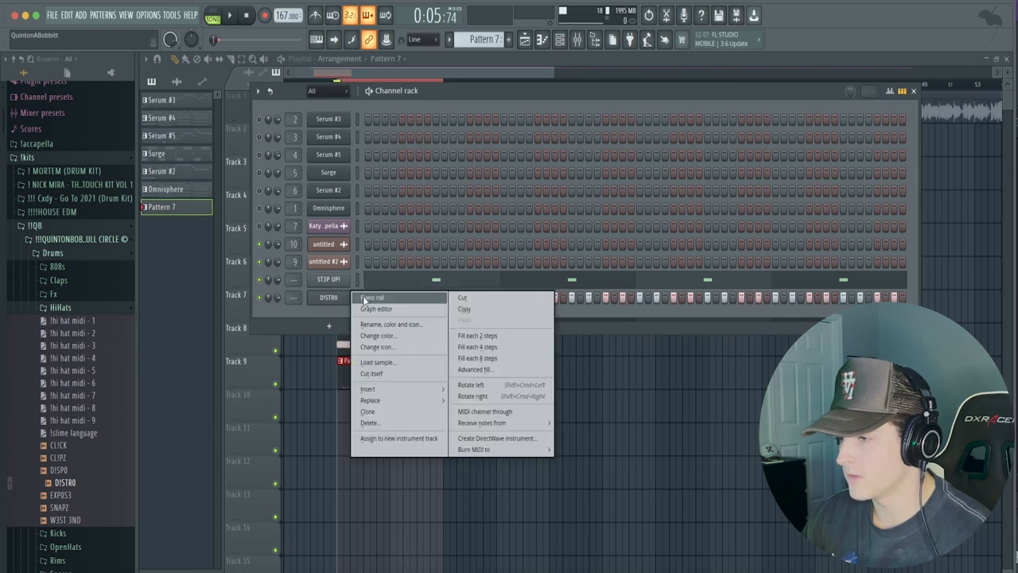
{"action": "left_click", "coordinate": [372, 298]}
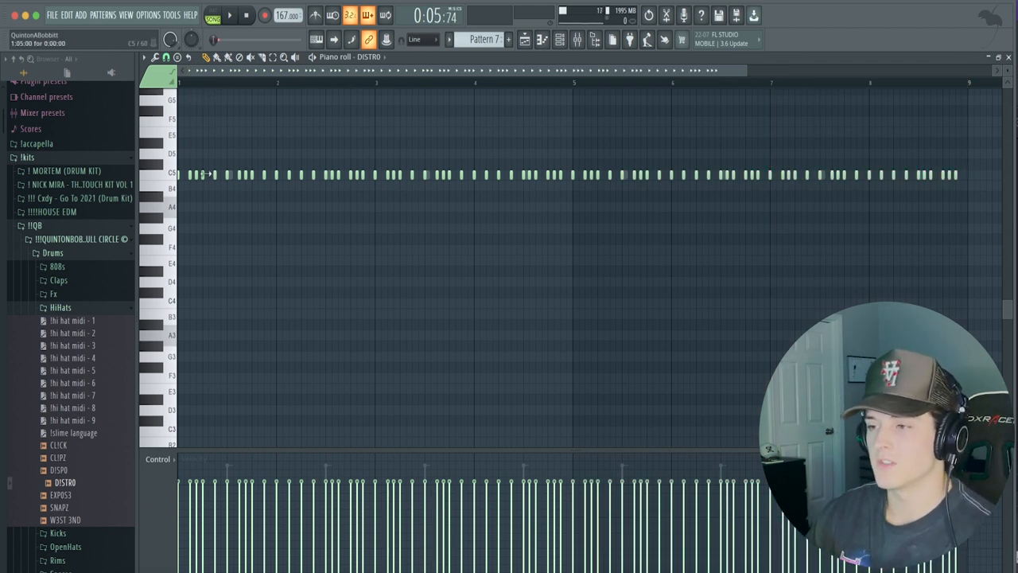
- Browse to Drums > Snares, preview DI3 LIT and add it as a new channel
{"action": "left_click", "coordinate": [561, 40]}
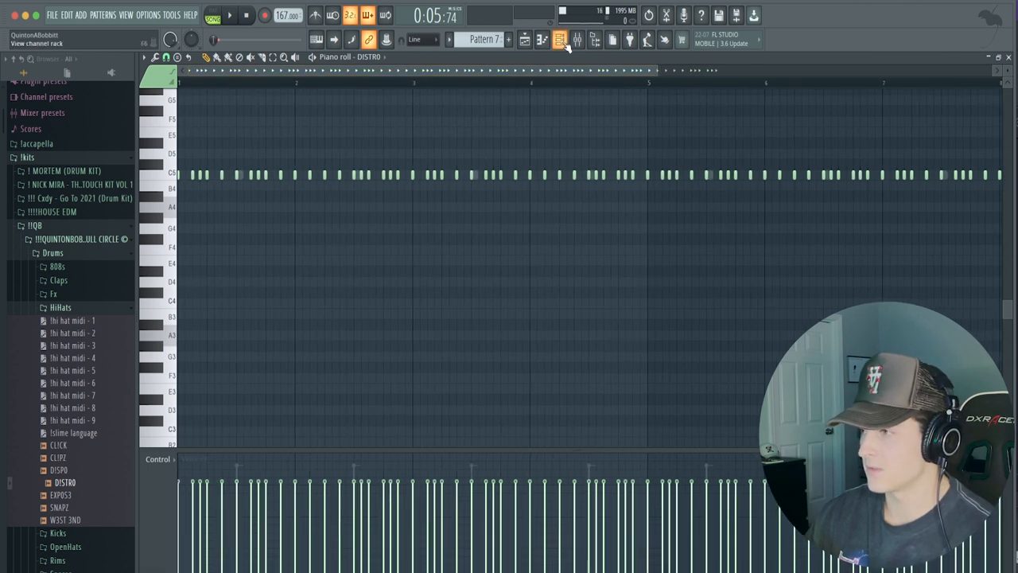
{"action": "left_click", "coordinate": [560, 40]}
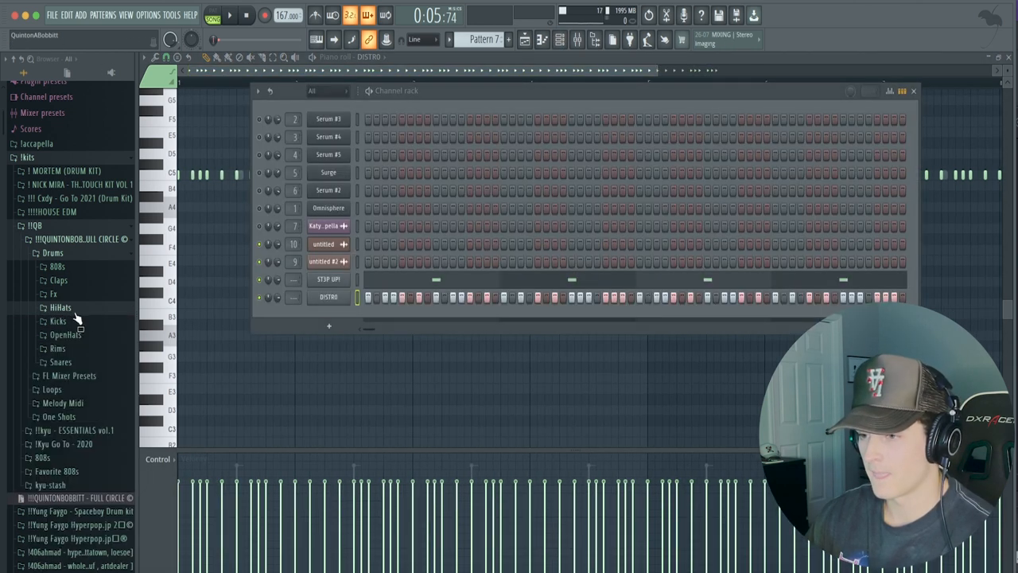
{"action": "left_click", "coordinate": [61, 362]}
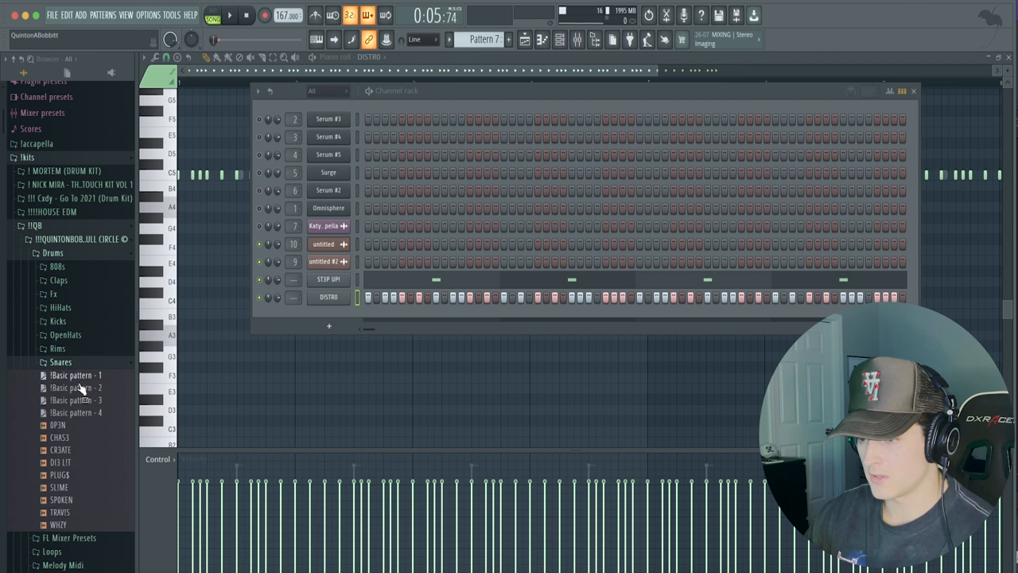
{"action": "left_click", "coordinate": [60, 463]}
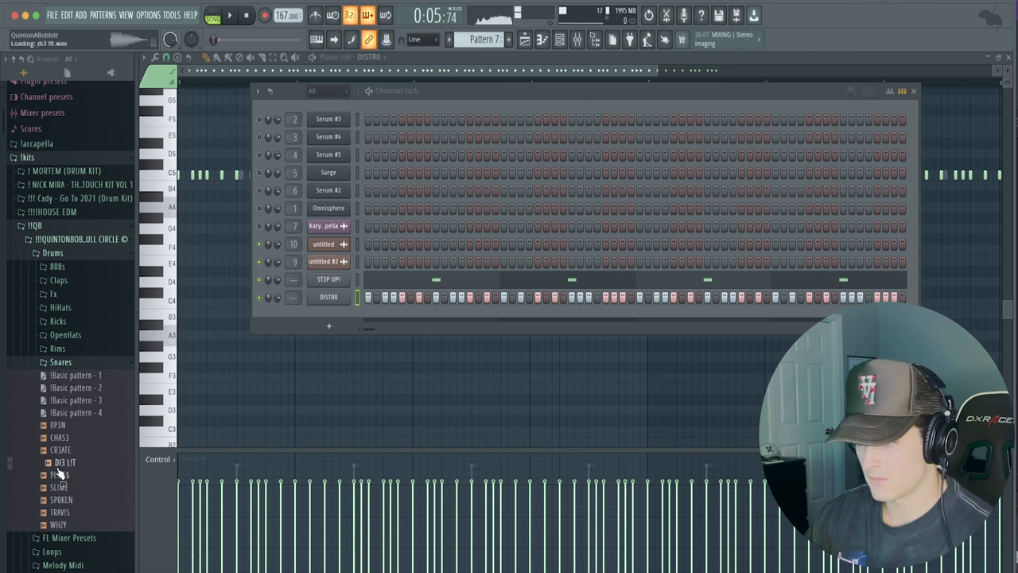
{"action": "left_click_drag", "start_coordinate": [65, 462], "coordinate": [338, 303]}
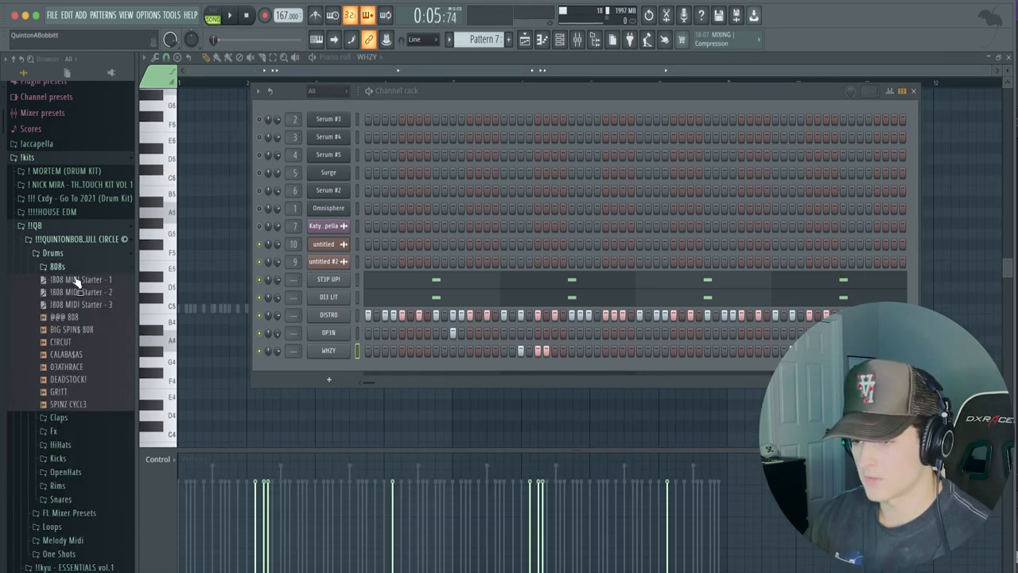
- Load the @@@ 808 sample into Pattern 7, audition it at A4, and open its notes
{"action": "left_click", "coordinate": [64, 316]}
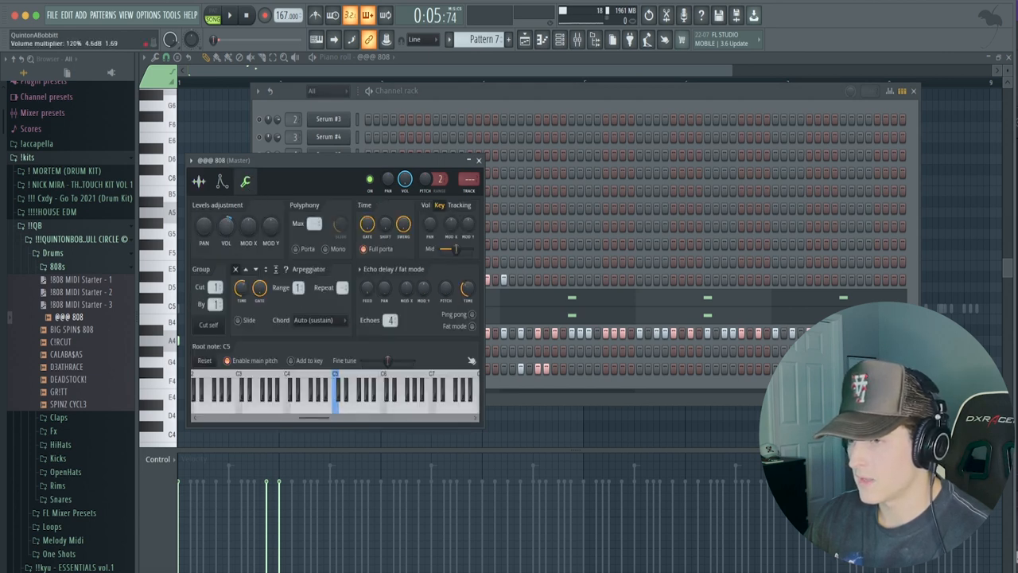
{"action": "left_click", "coordinate": [229, 15]}
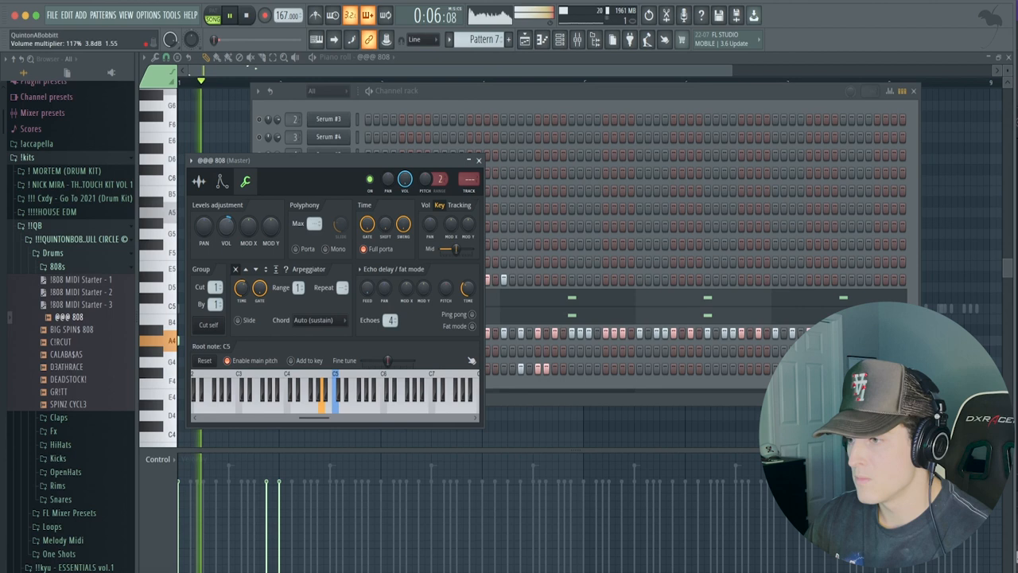
{"action": "left_click", "coordinate": [478, 160]}
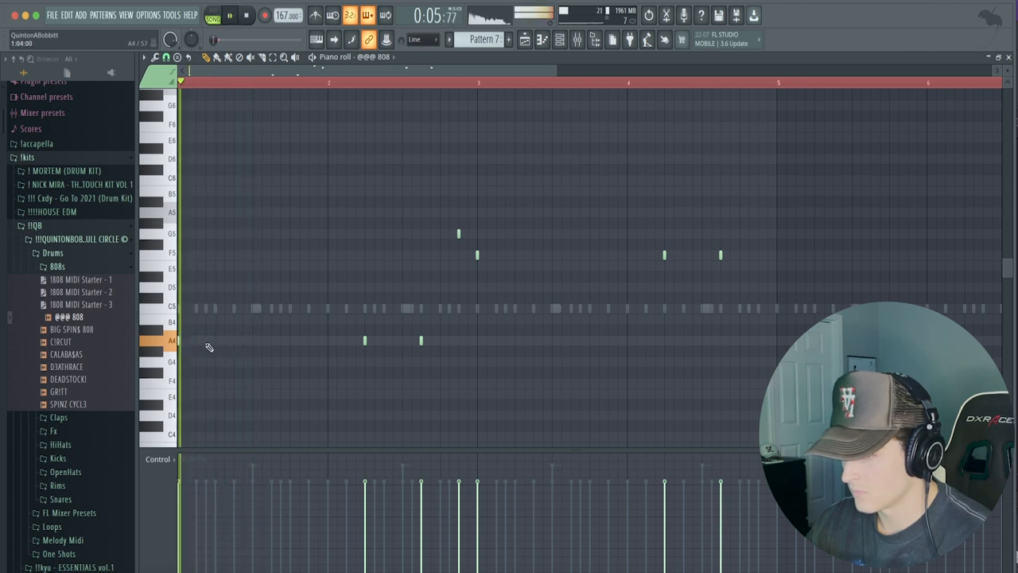
- Draw long A4 808 notes, edit their properties, and undo an accidental clone
{"action": "left_click", "coordinate": [205, 341]}
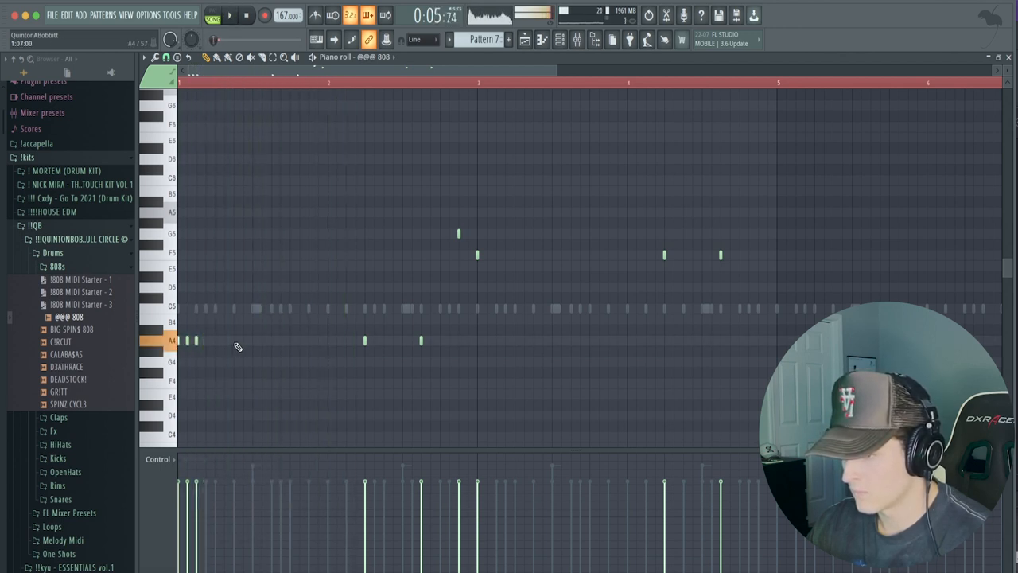
{"action": "left_click", "coordinate": [229, 15]}
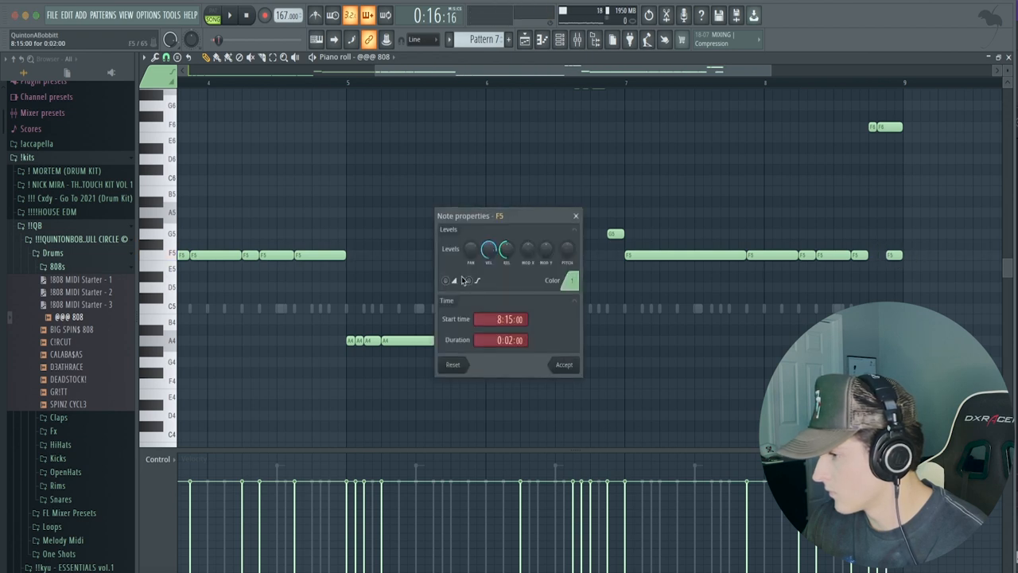
{"action": "left_click", "coordinate": [563, 364]}
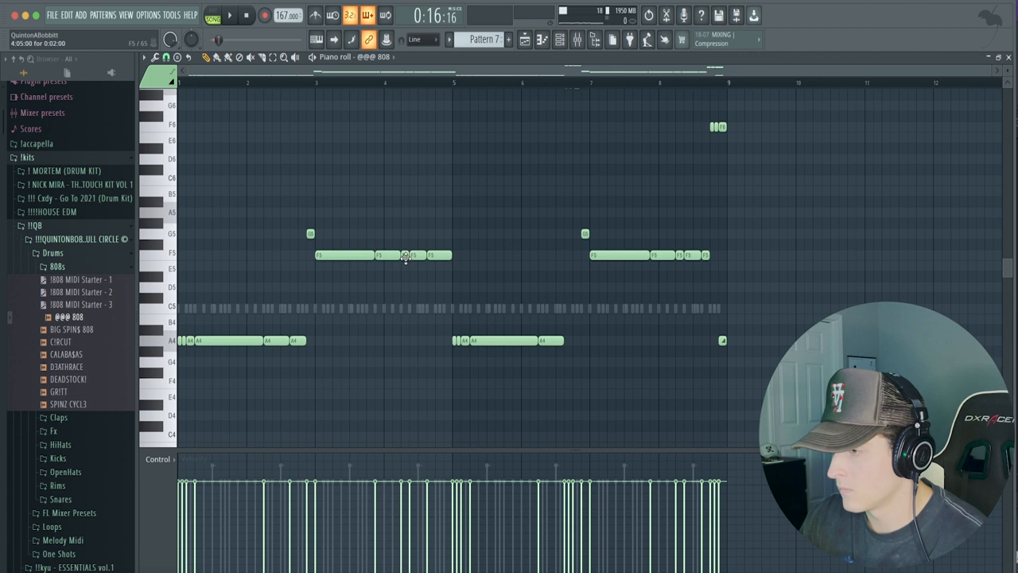
{"action": "key", "text": "ctrl+z"}
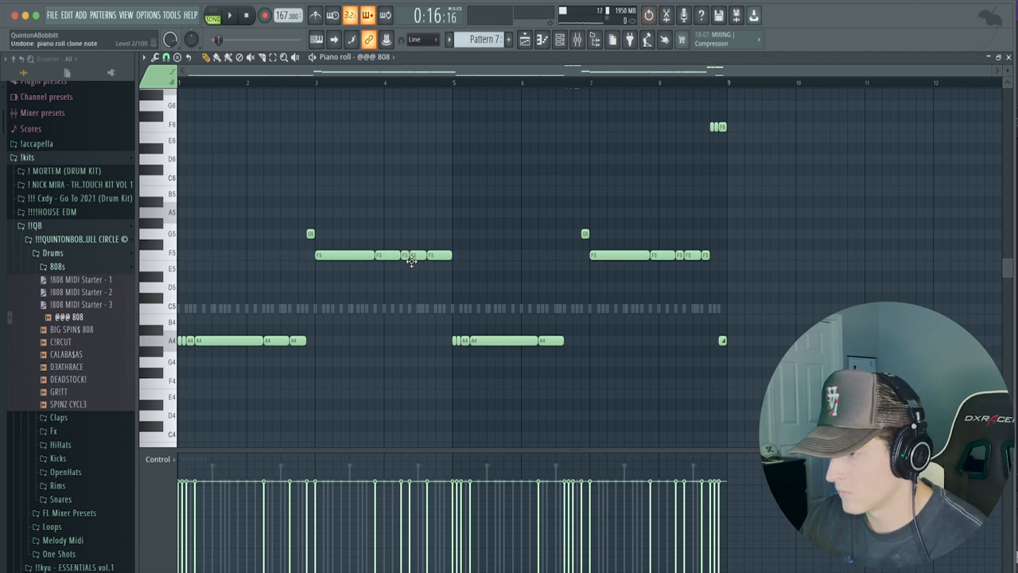
- Add 808 slide notes up to F6 in bar four and to A5
{"action": "left_click", "coordinate": [722, 341]}
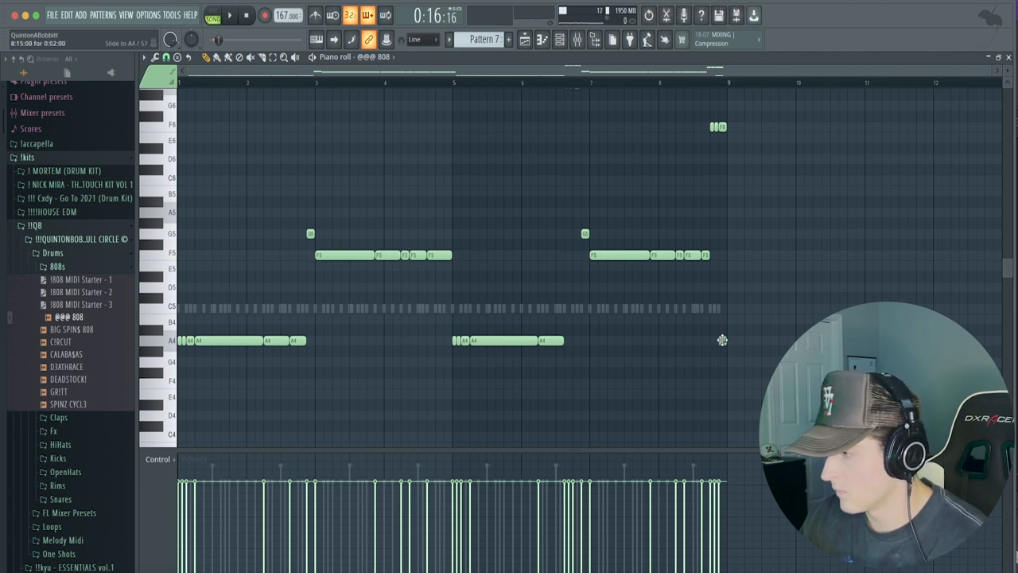
{"action": "key", "text": "ctrl+z"}
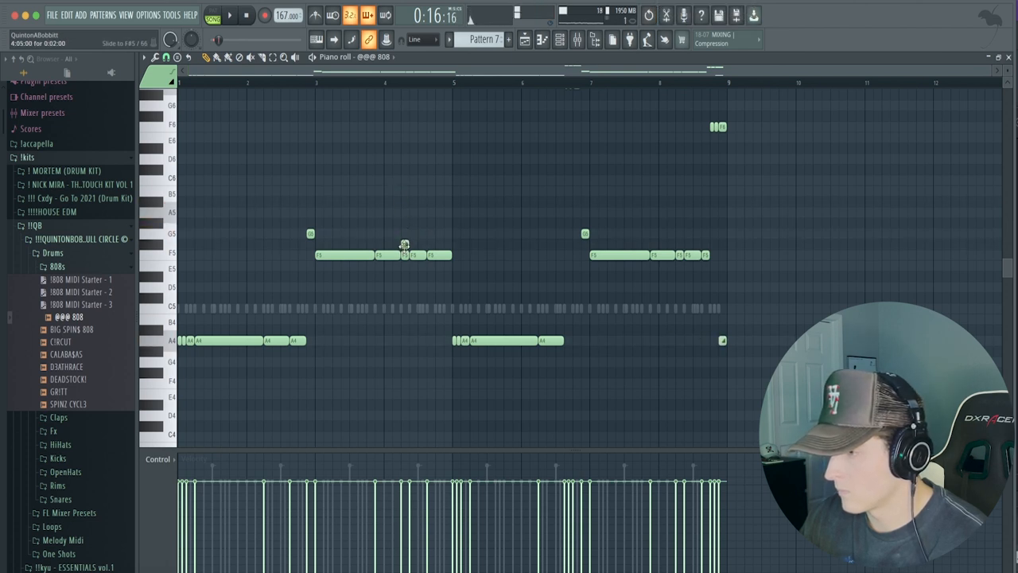
{"action": "left_click", "coordinate": [405, 127]}
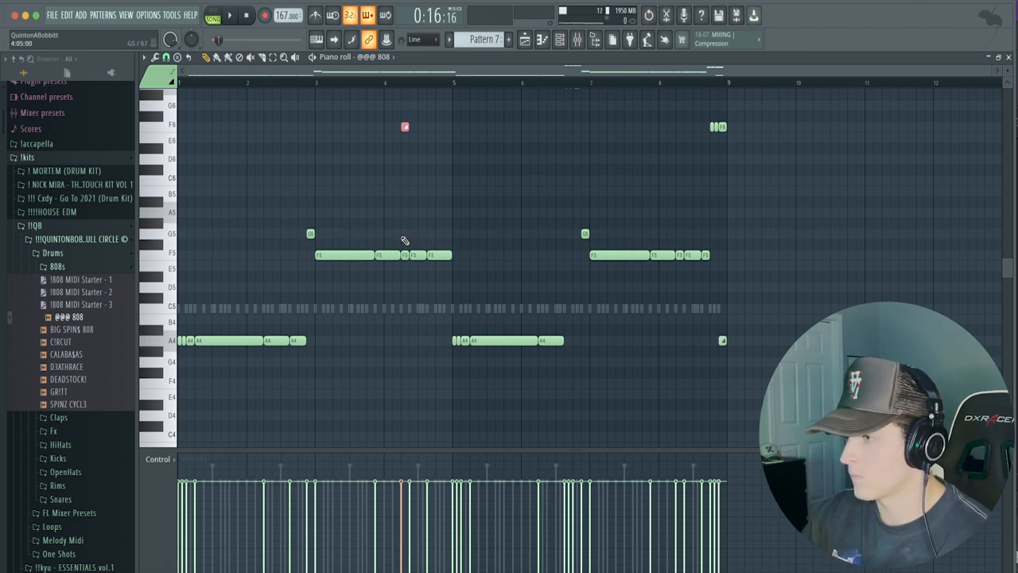
{"action": "left_click", "coordinate": [230, 15]}
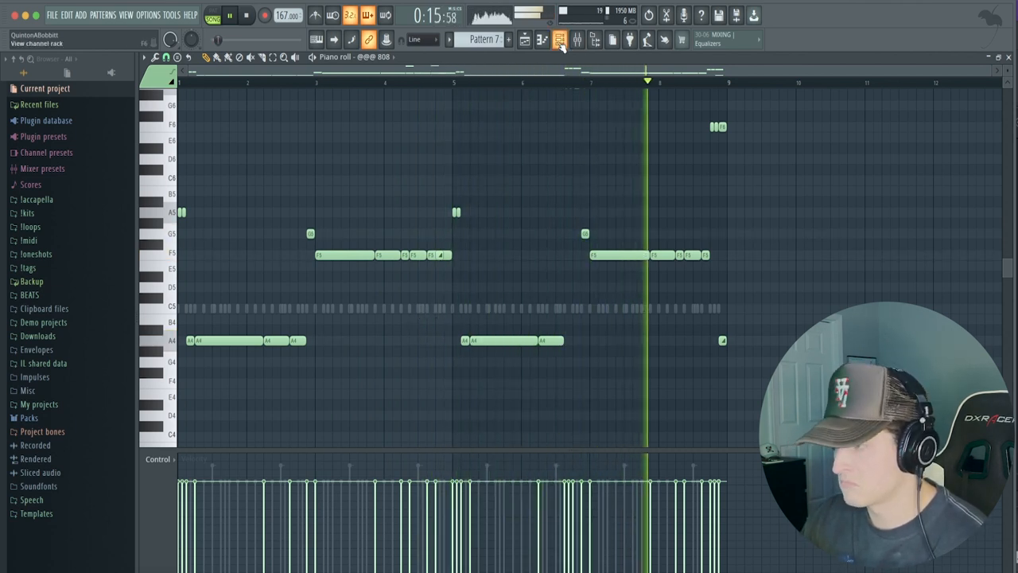
- Turn the DI3 LIT mixer insert's pan knob slightly to the right
{"action": "left_click", "coordinate": [561, 40]}
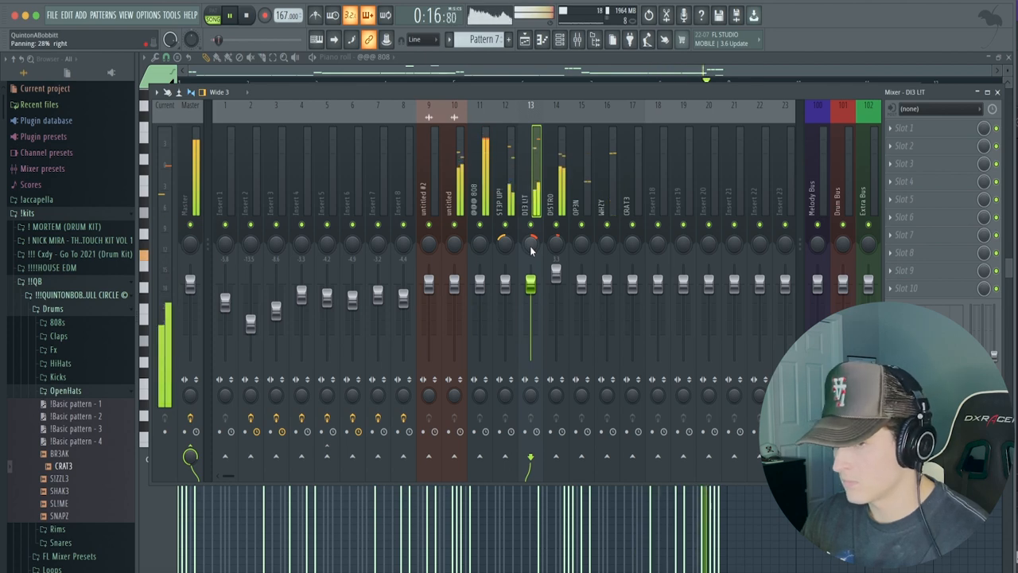
{"action": "left_click", "coordinate": [506, 199]}
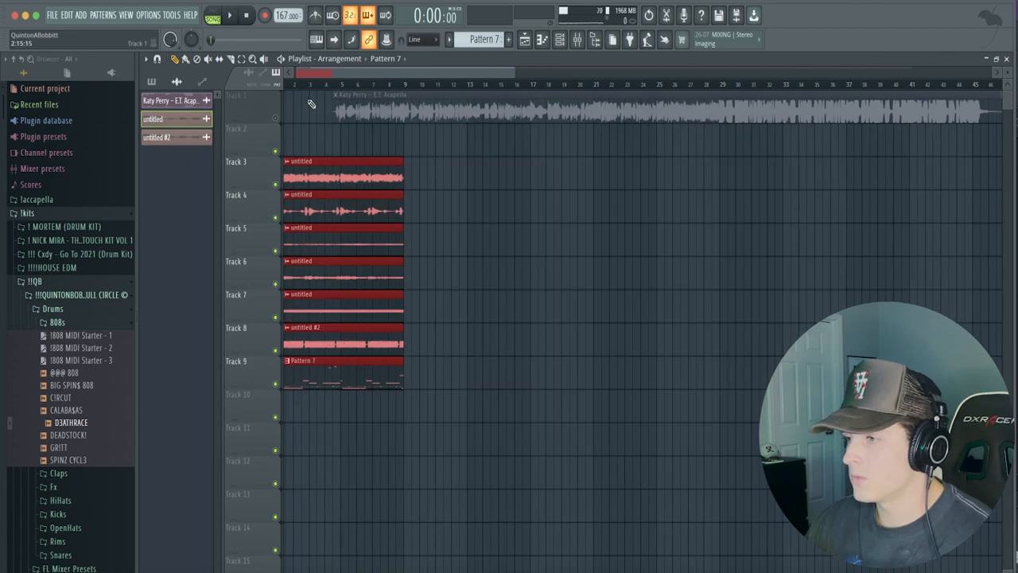
- Place a drum pattern clip and copy the drum clips further along the song
{"action": "left_click", "coordinate": [229, 16]}
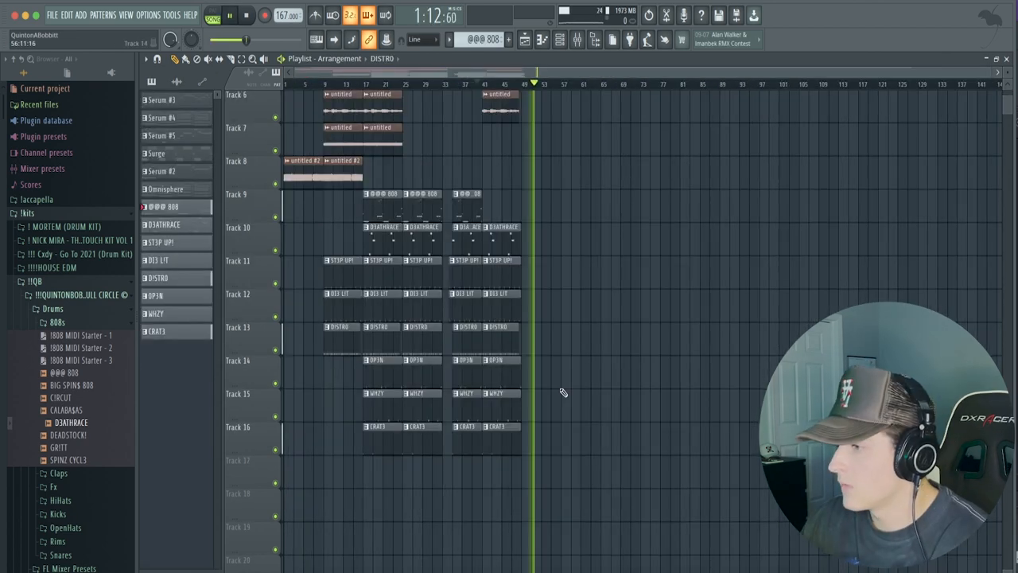
{"action": "left_click_drag", "start_coordinate": [493, 294], "coordinate": [585, 521]}
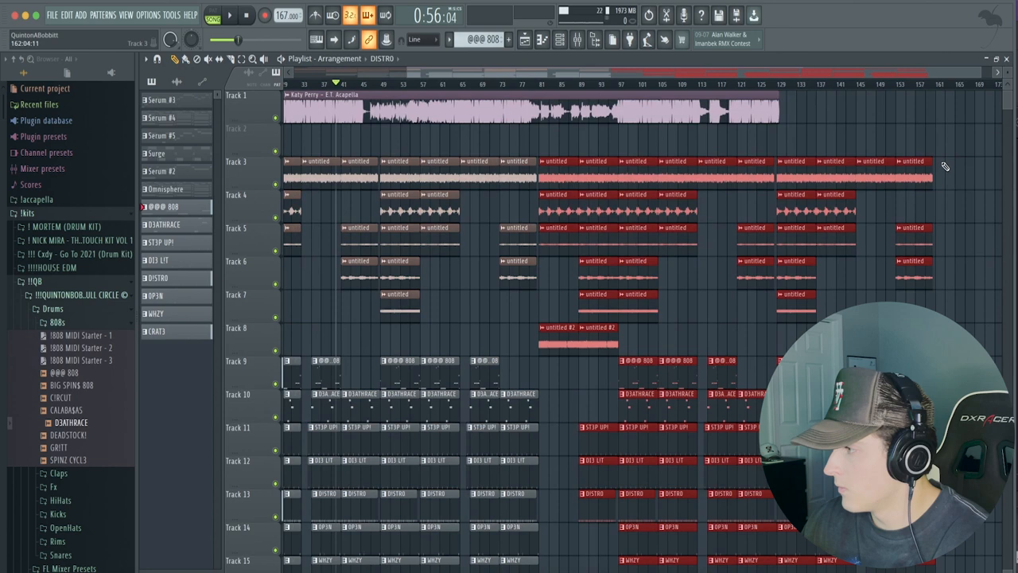
{"action": "mouse_move", "coordinate": [919, 91]}
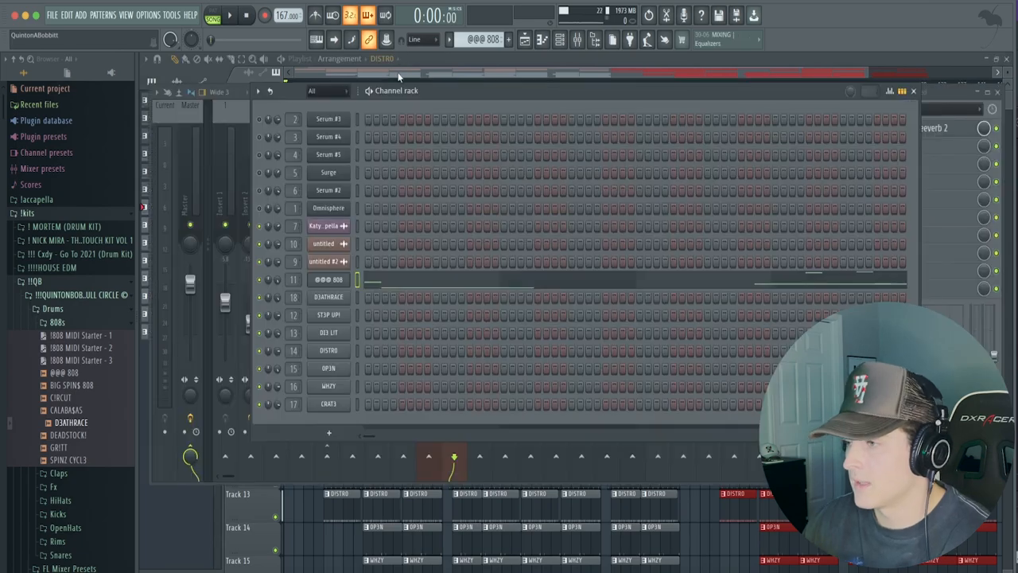
- Set time-stretching on the Katy Perry E.T. acapella, then play the arrangement
{"action": "left_click", "coordinate": [229, 15]}
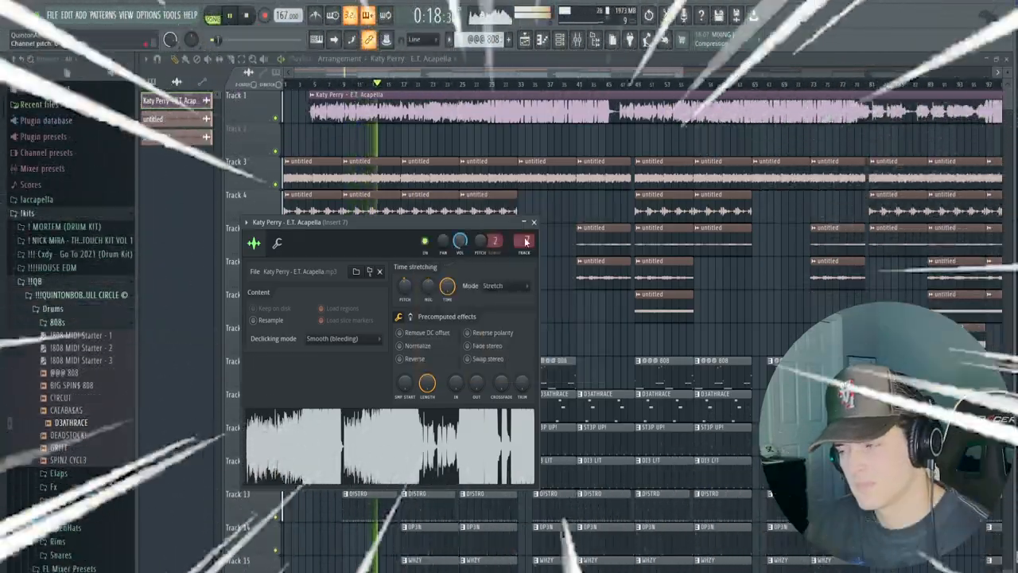
{"action": "left_click", "coordinate": [534, 222]}
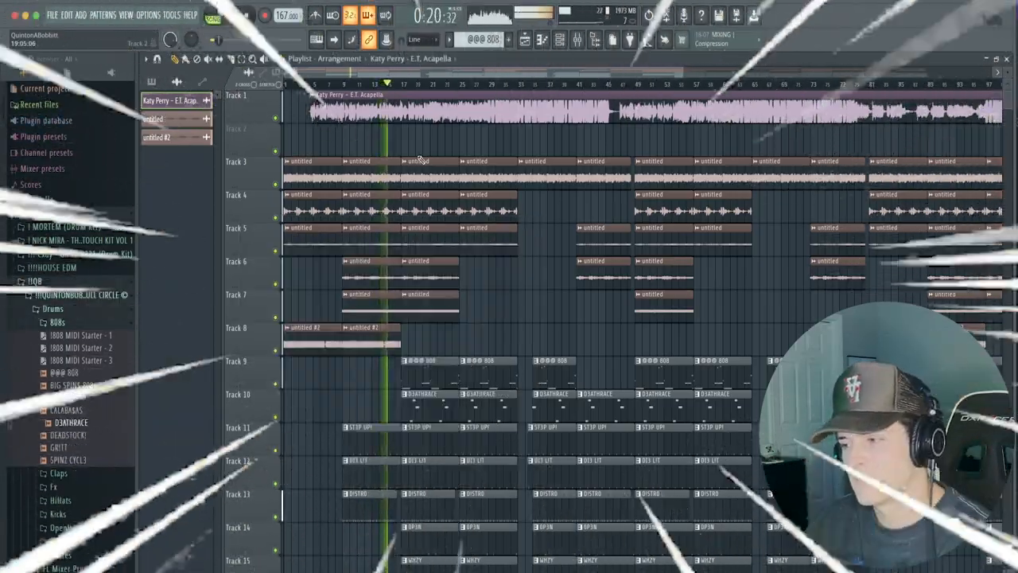
{"action": "left_click", "coordinate": [229, 15]}
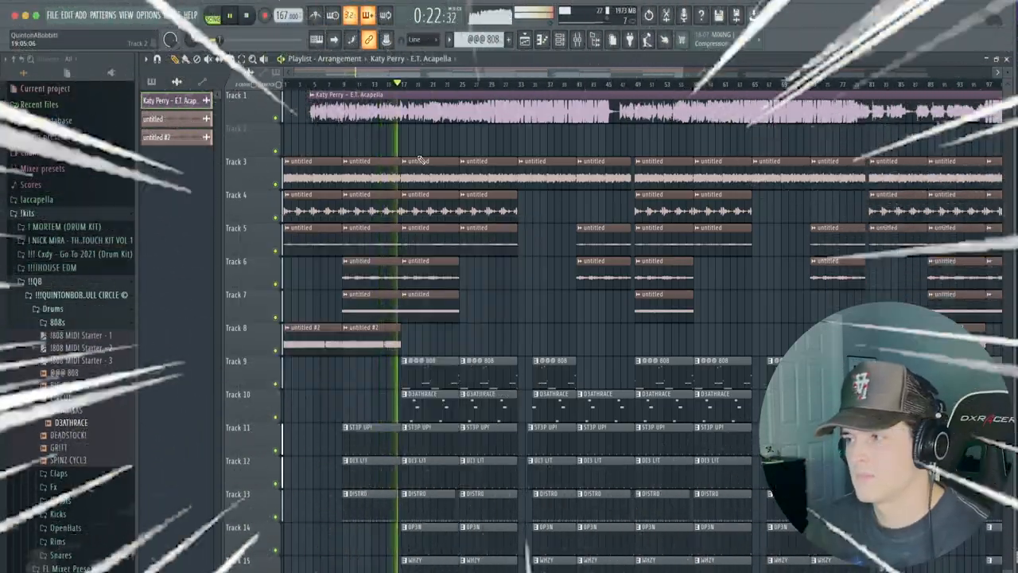